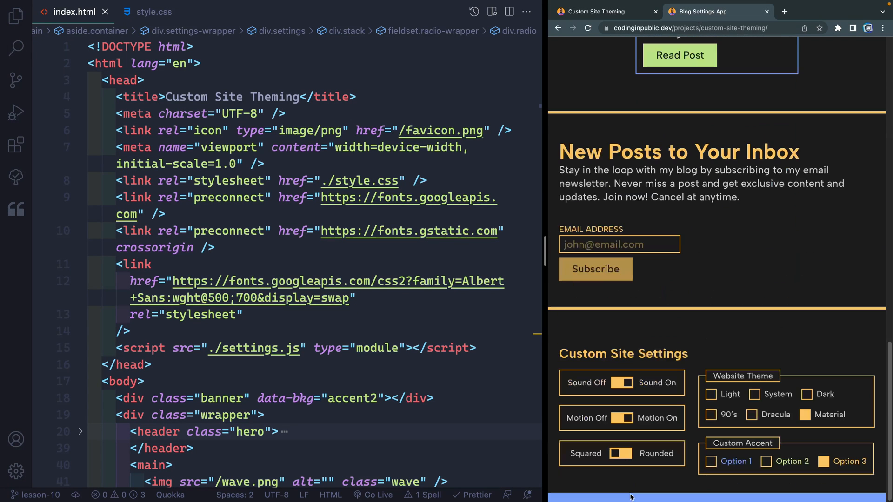
Step: Switch the browser preview to the local project page at localhost:5173
left_click(752, 414)
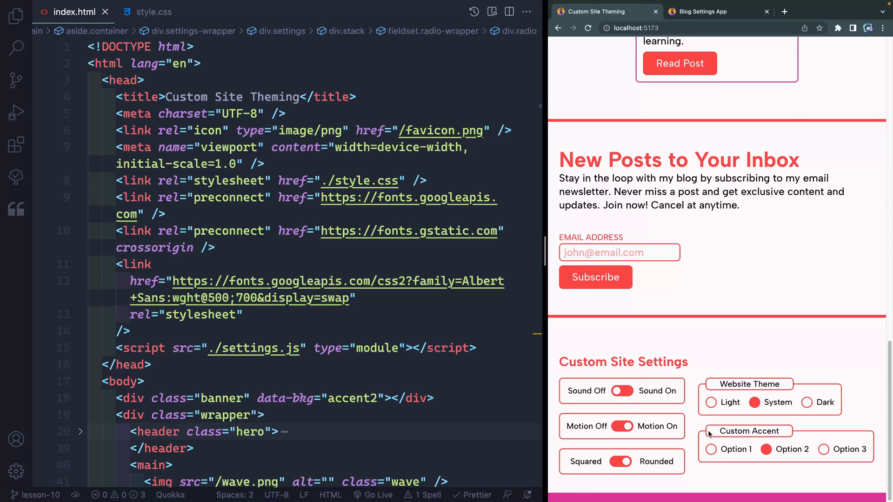
mouse_move(497, 426)
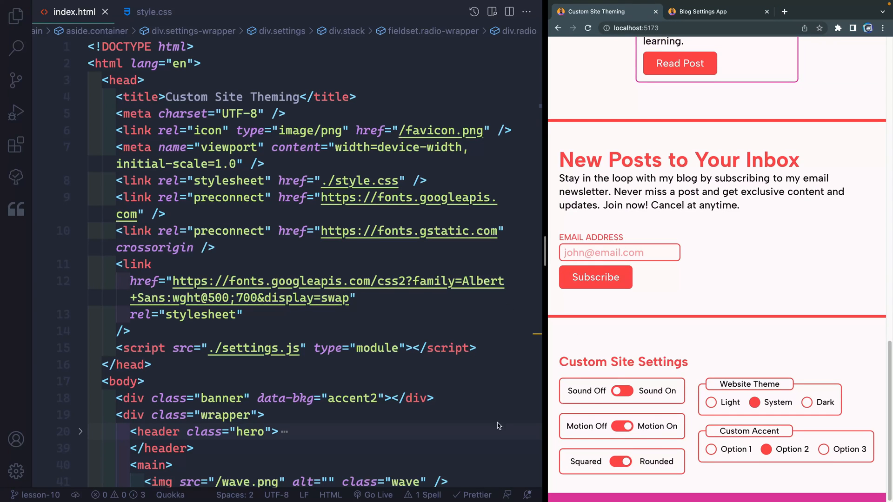
Step: Duplicate the Dark radio block and change its id, for and label to cool/Cool
scroll("down", 3)
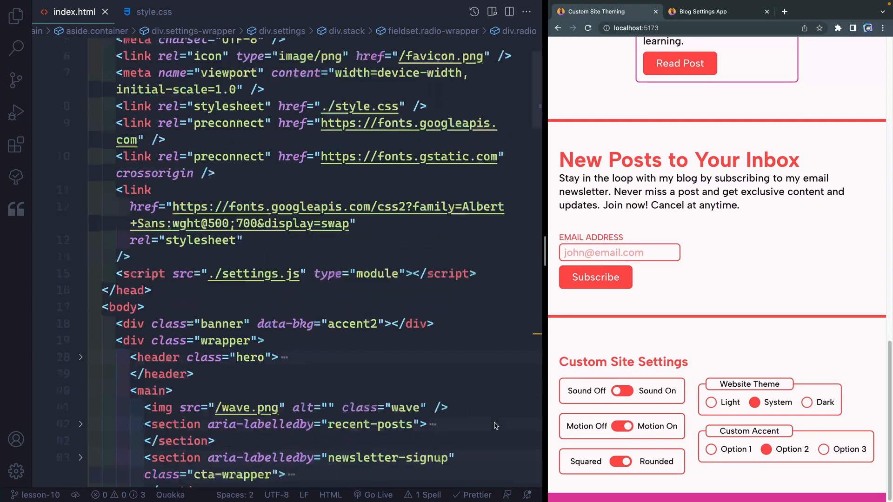
scroll("down", 3)
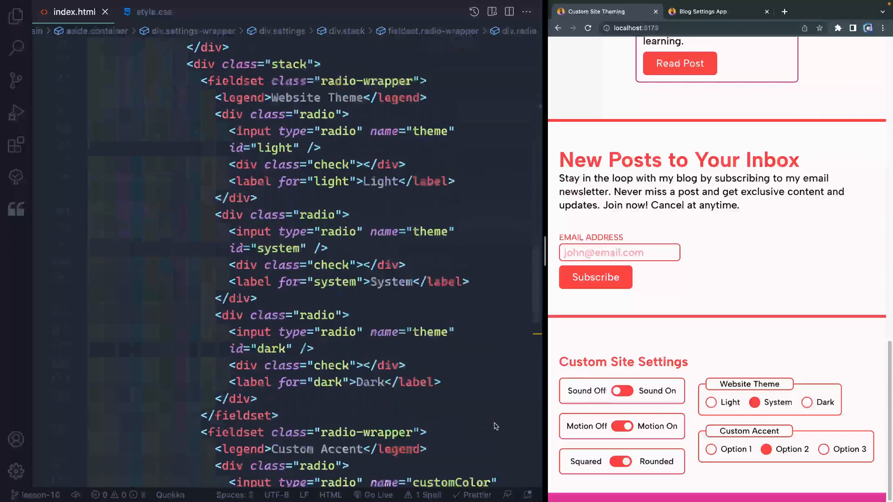
scroll("down", 3)
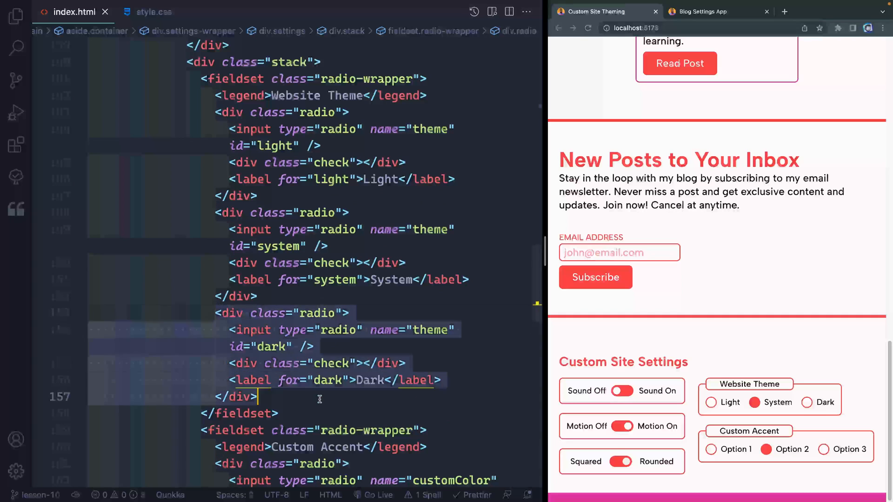
key("ctrl+v")
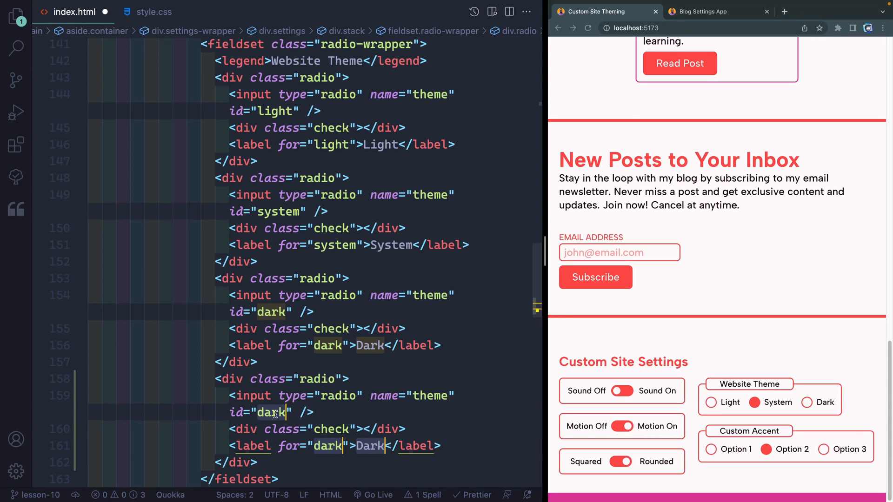
type("cool")
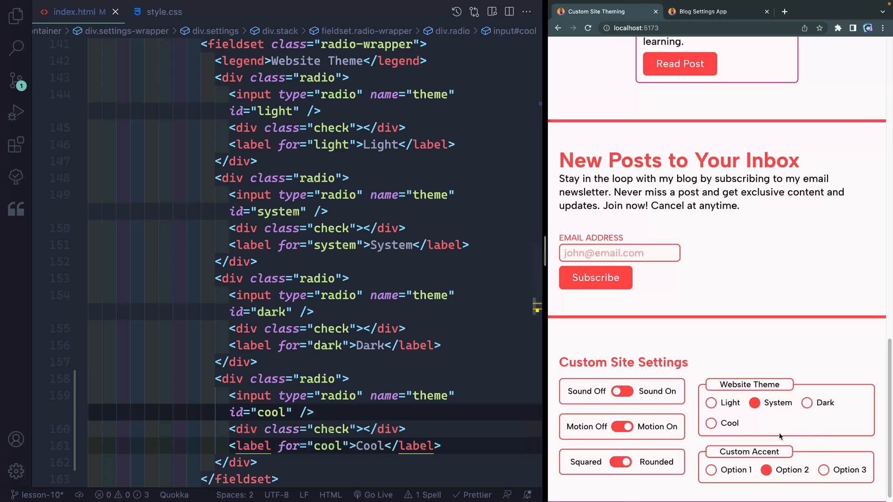
Step: Select the Cool radio and confirm data-theme="cool" on <html> in DevTools
left_click(711, 423)
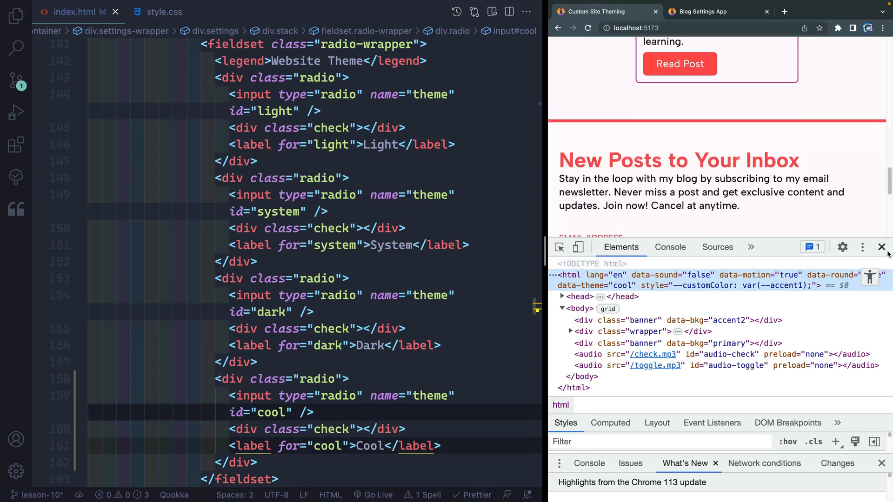
left_click(881, 247)
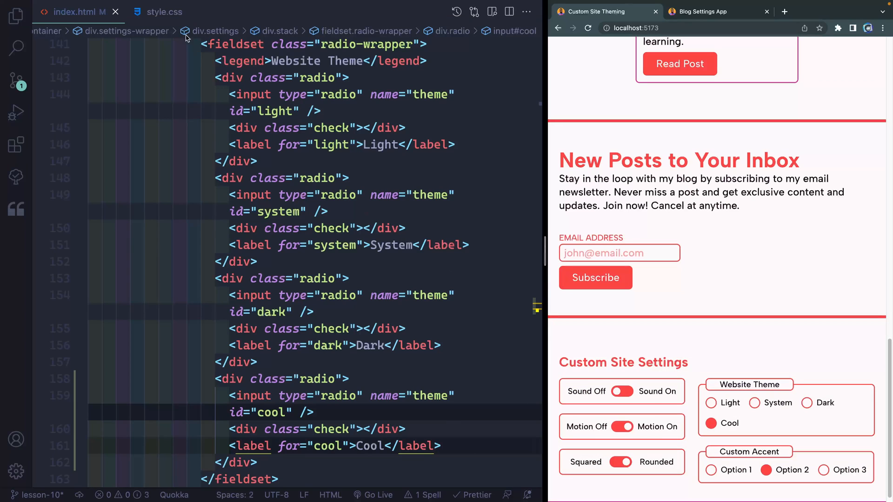
Step: In style.css duplicate the dark colour block as /* cool */ with -cool variables and a new accent1 colour
left_click(164, 11)
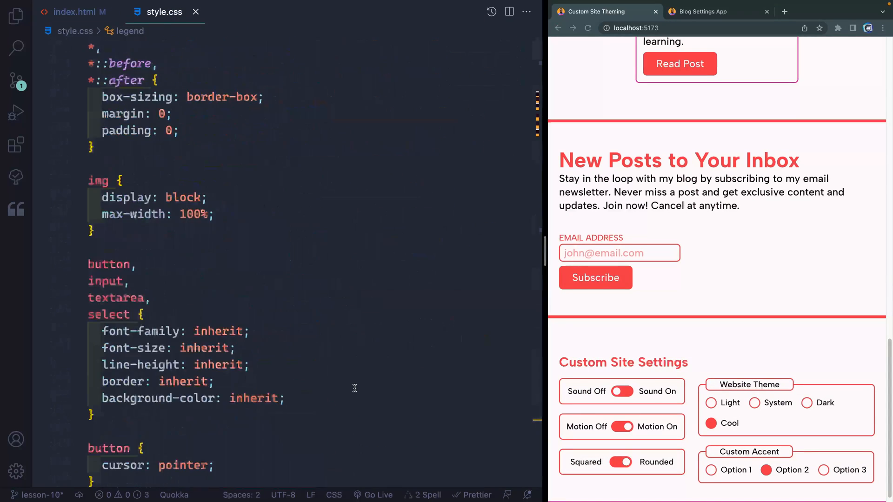
scroll("up", 3)
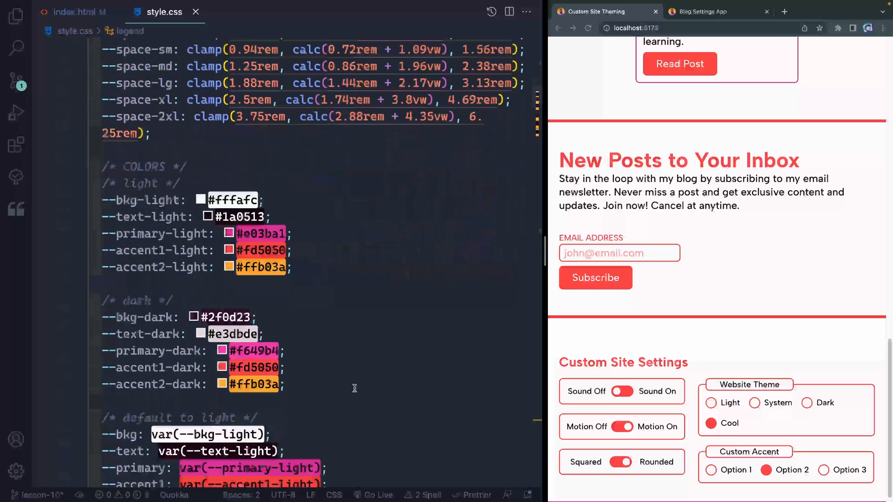
scroll("down", 3)
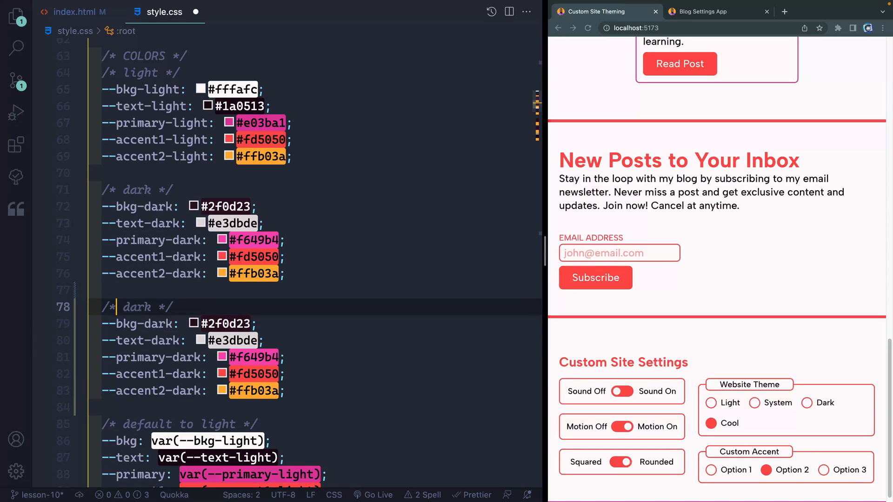
type("cool")
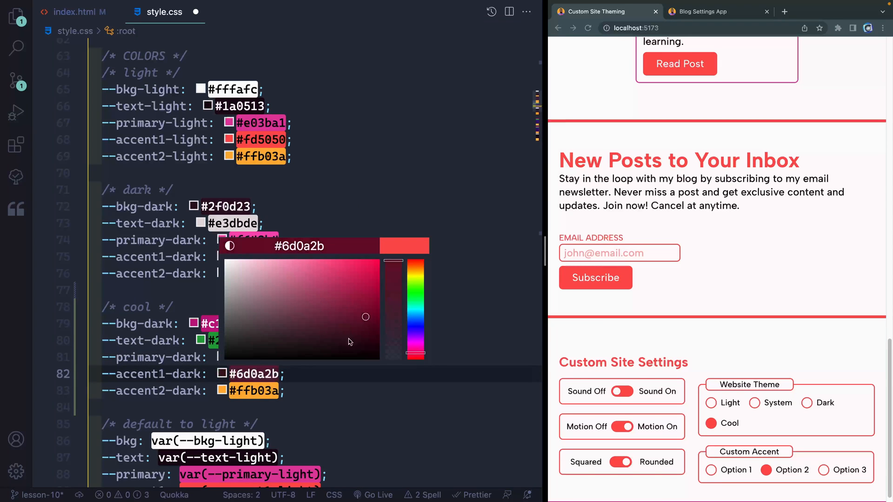
left_click(463, 297)
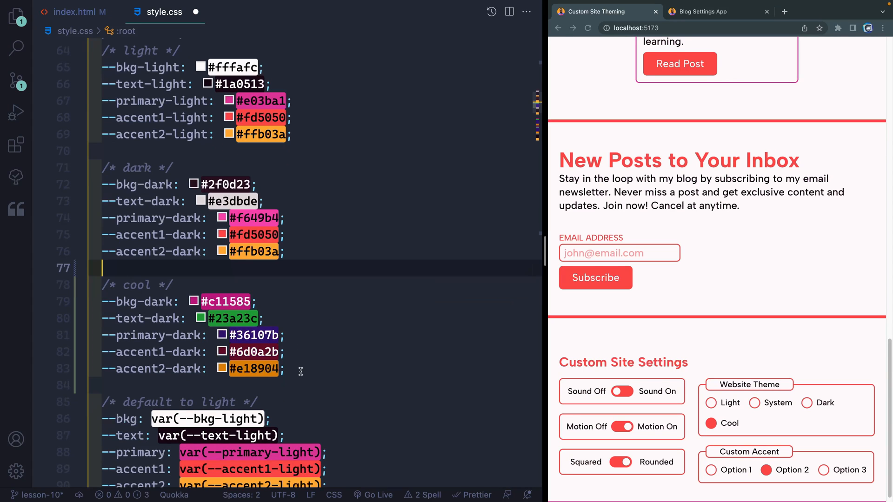
mouse_move(156, 301)
type("coo")
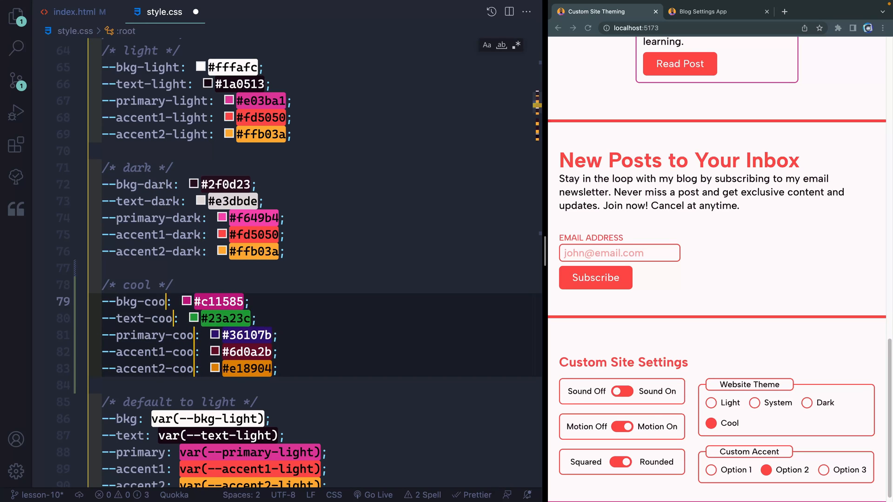
scroll("down", 3)
type("l")
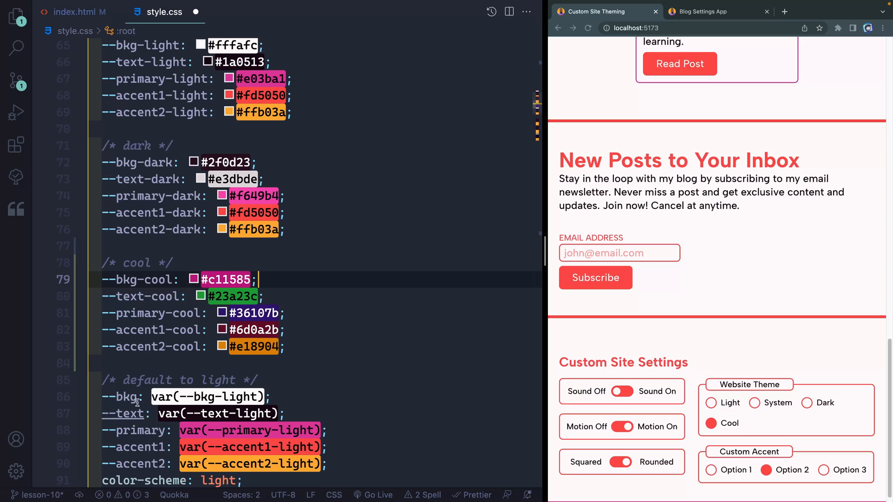
Step: Duplicate the [data-theme="light"] rule as cool using the -cool variables, keeping color-scheme: light
scroll("down", 3)
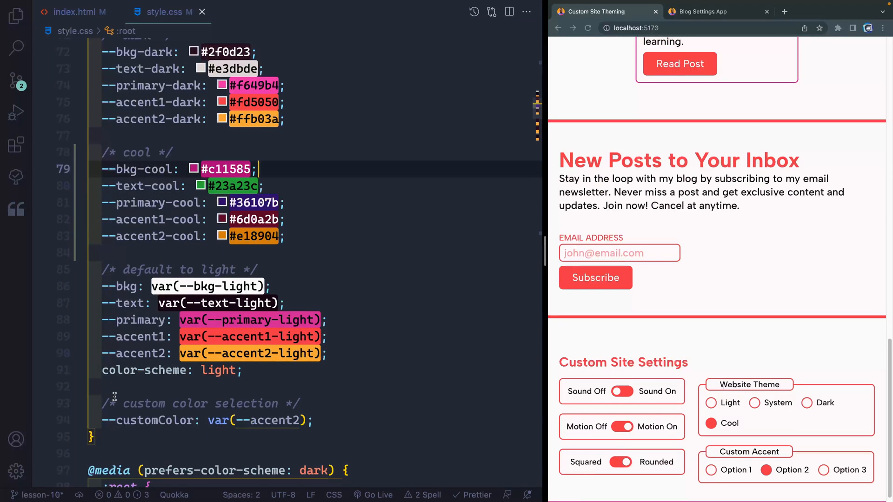
scroll("down", 3)
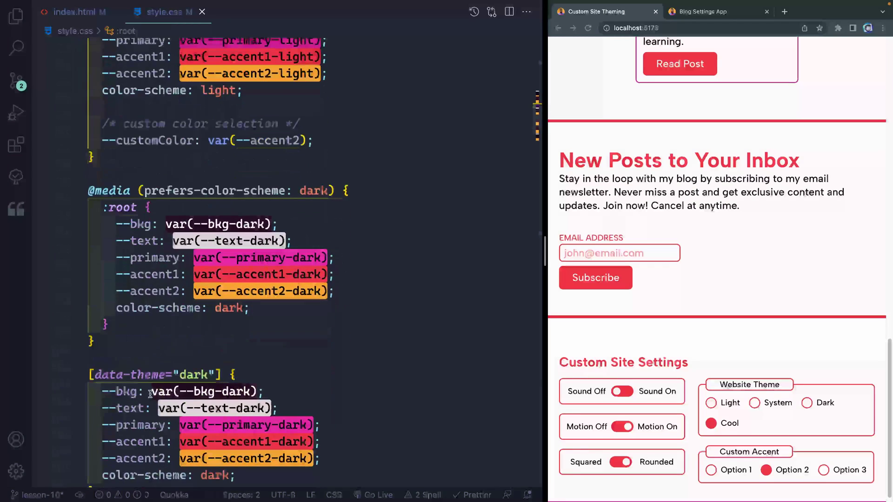
scroll("down", 3)
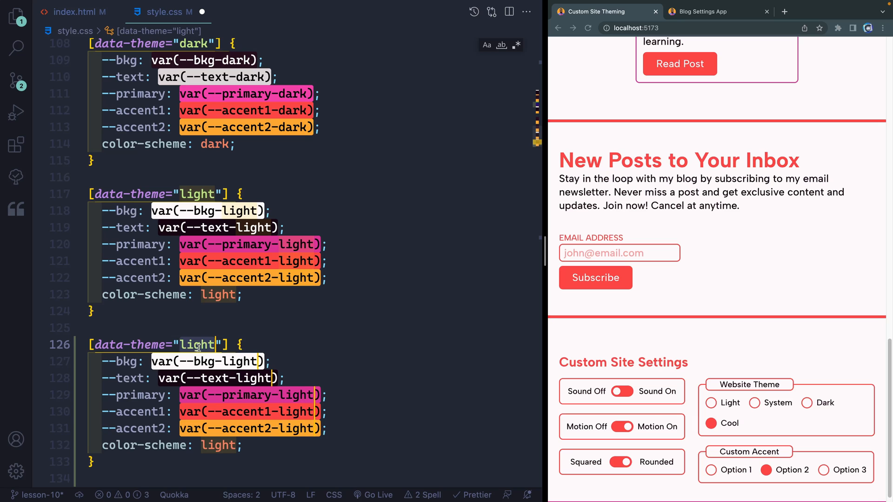
type("cool")
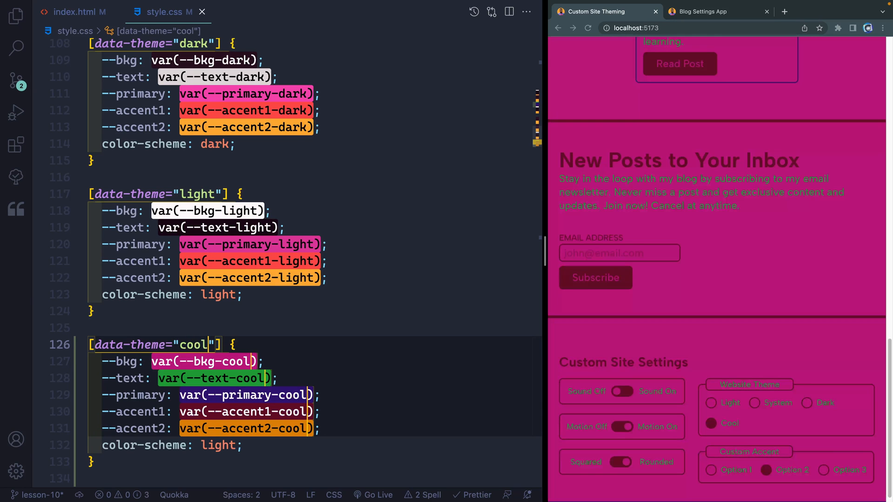
scroll("up", 3)
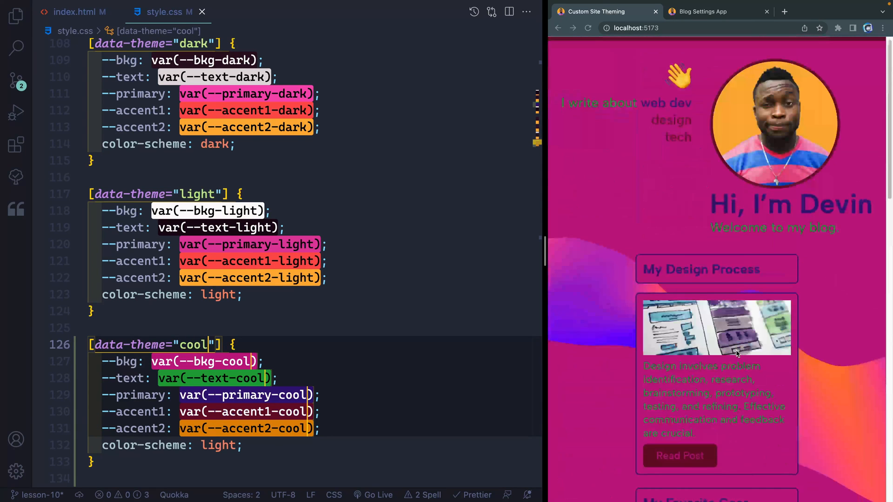
scroll("down", 3)
type("dark")
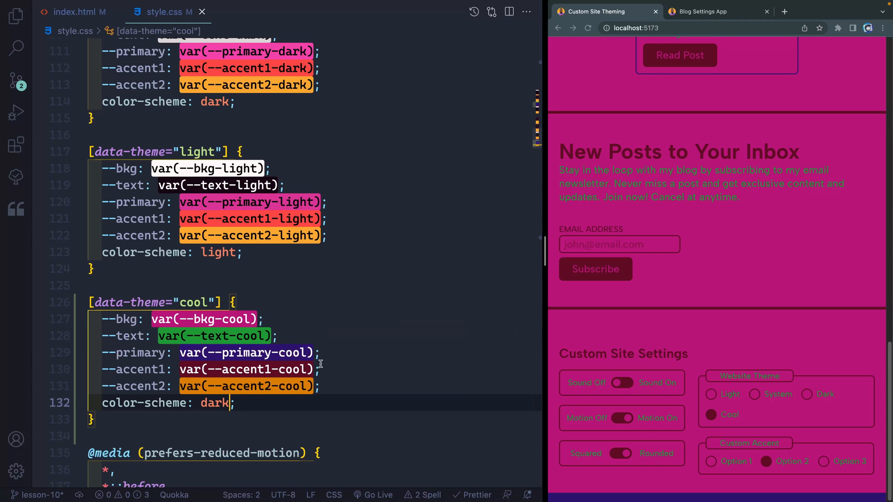
type("light")
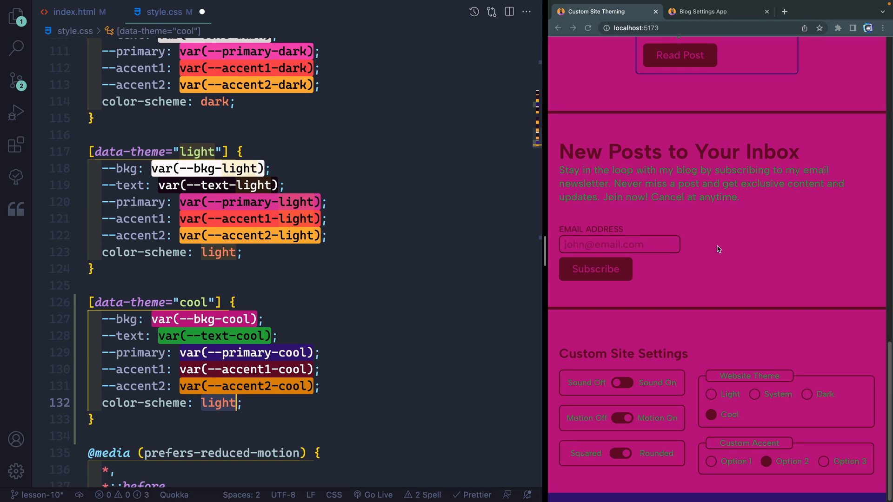
Step: Add /* dracula */ and /* material */ blocks under :root with --bkg, --text, --primary, --accent1, --accent2 hex values
scroll("up", 3)
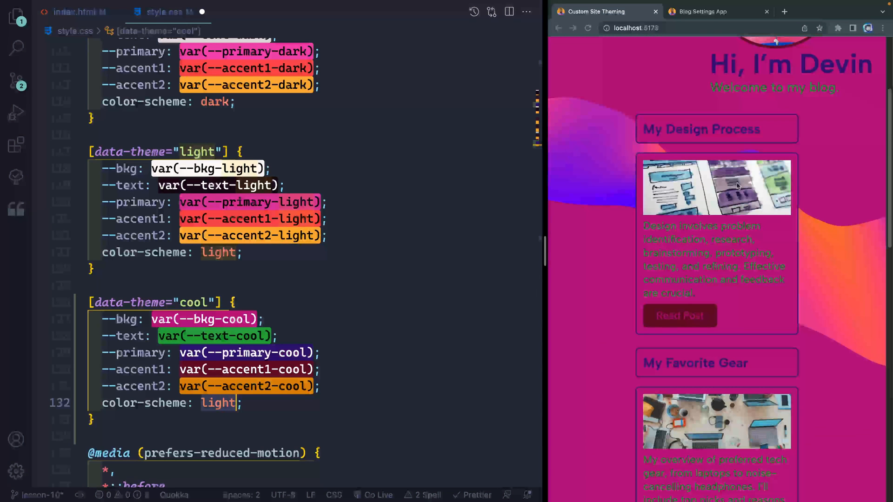
mouse_move(602, 181)
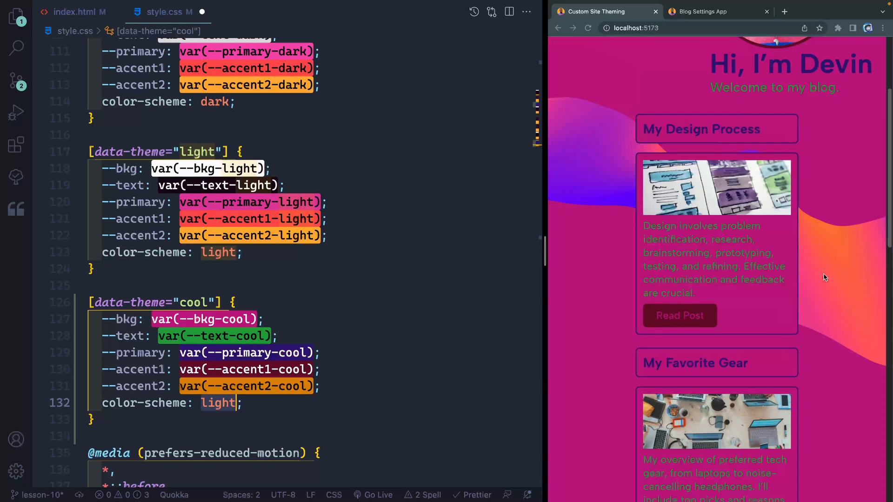
mouse_move(676, 291)
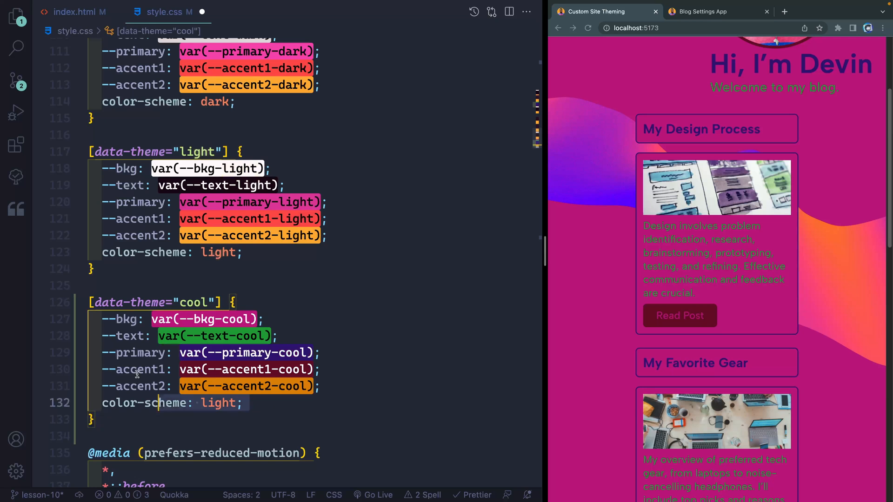
scroll("up", 3)
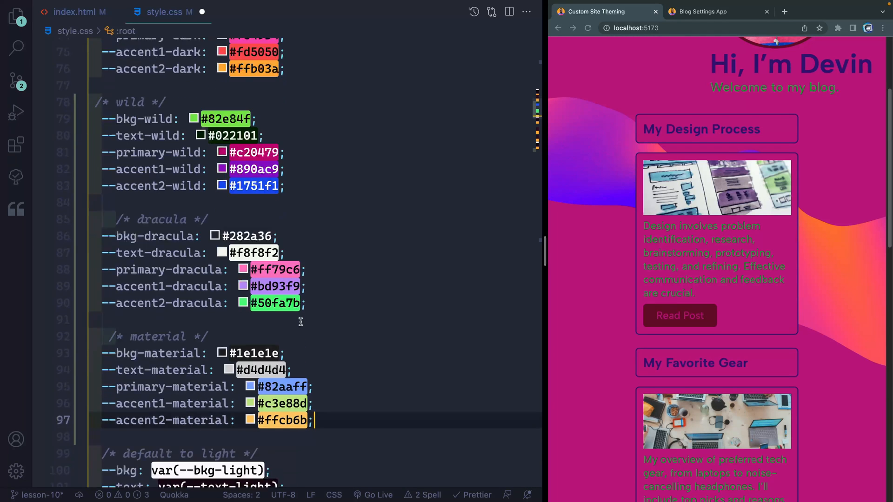
Step: Rename the cool theme rule to wild and copy it twice as dracula and material with matching variables
scroll("down", 3)
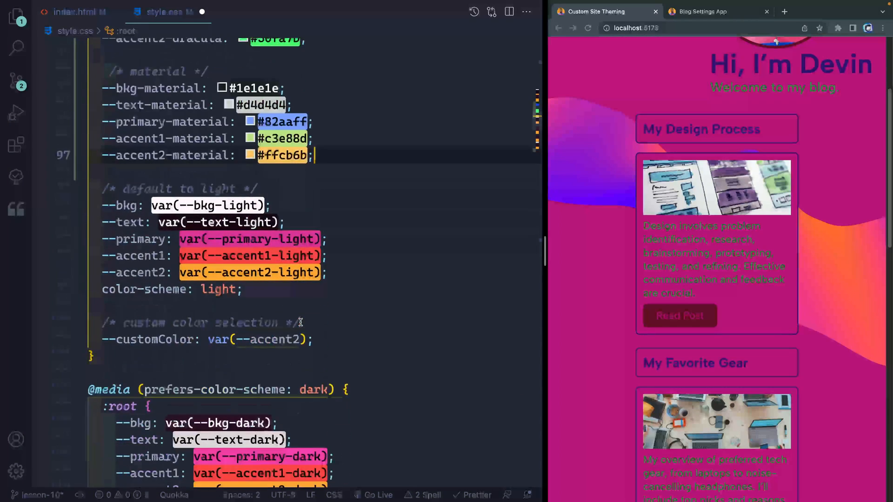
scroll("down", 3)
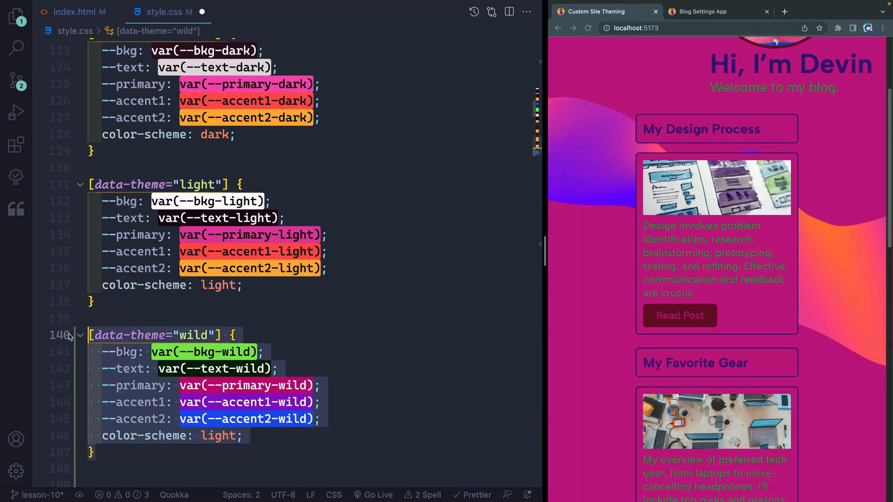
scroll("down", 3)
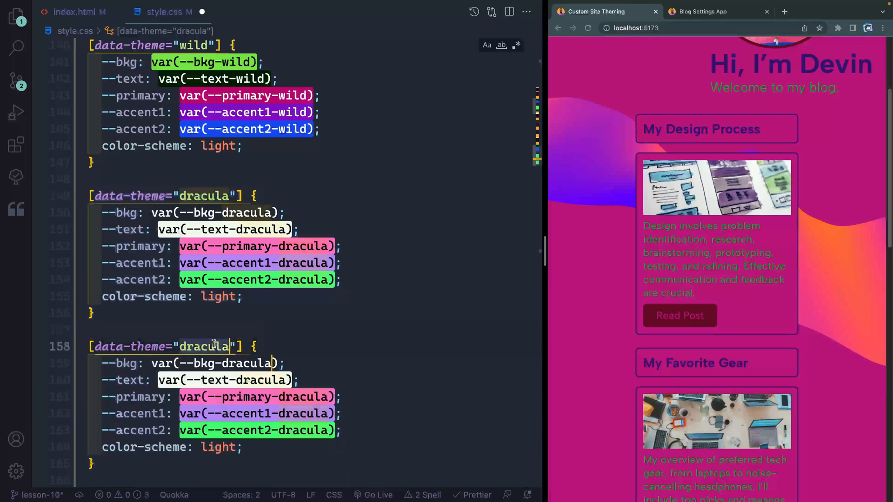
Step: In index.html rename the cool radio's id to wild and its label to 90s
type("material")
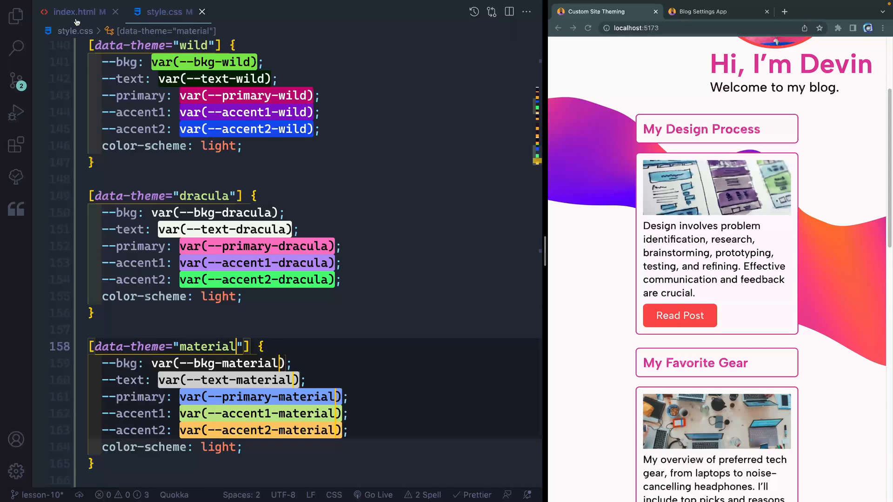
left_click(72, 11)
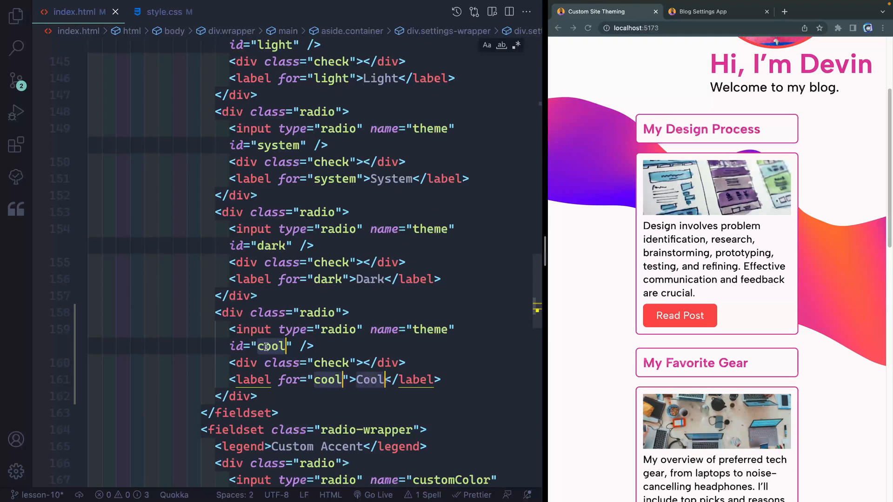
type("wild")
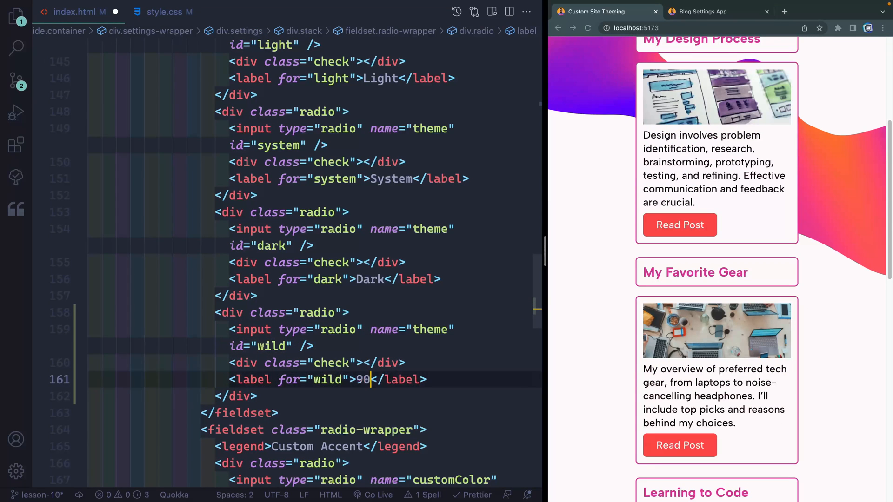
type("s")
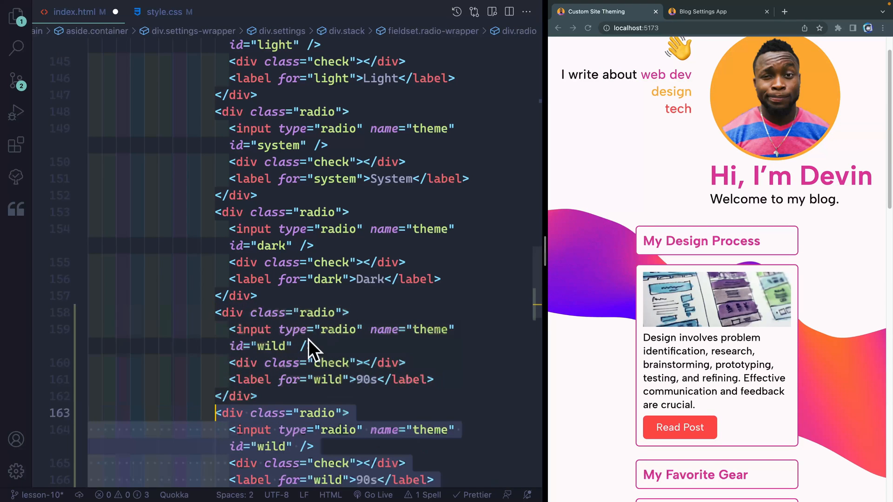
Step: Duplicate the wild radio div twice as Dracula and Material options
scroll("down", 3)
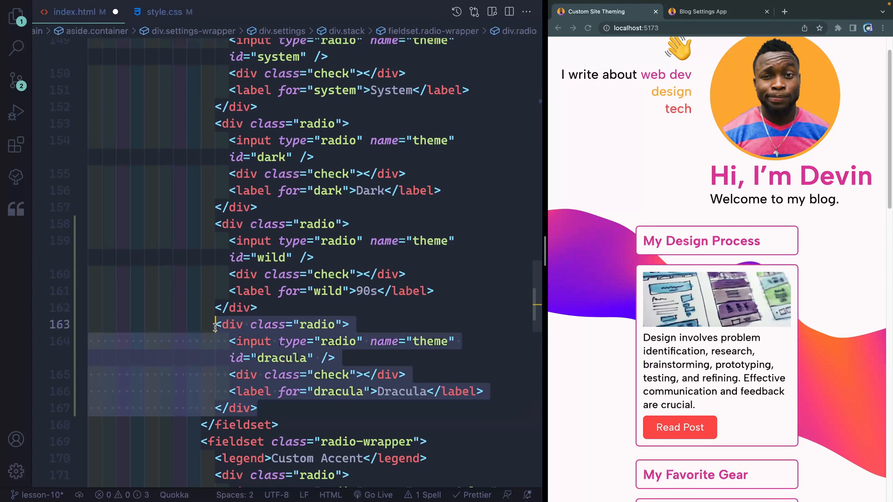
scroll("down", 3)
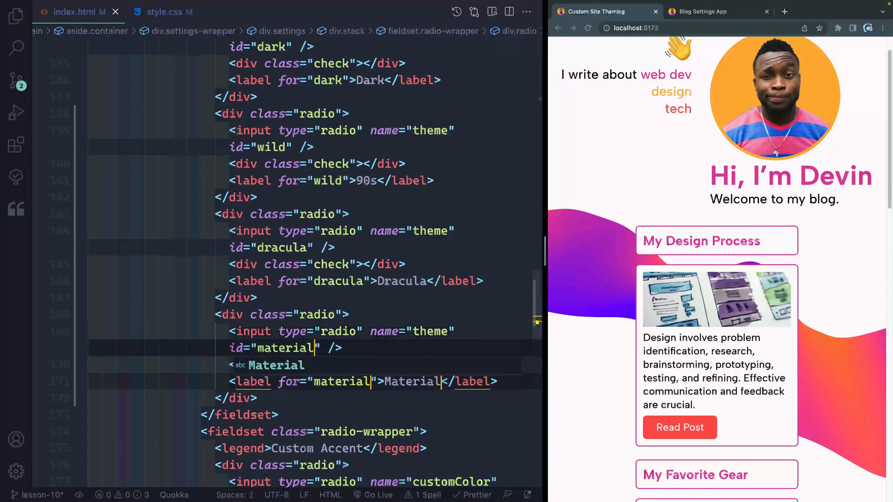
scroll("down", 3)
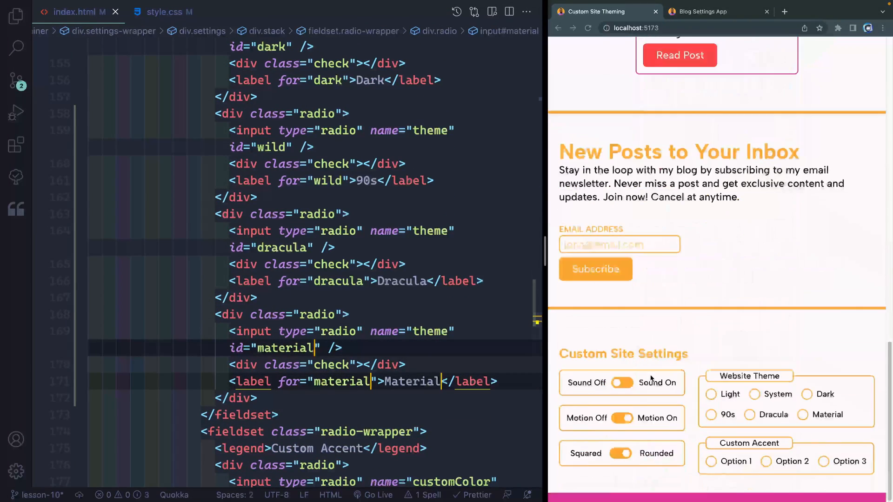
Step: Apply 90s, Dracula and Material in the browser, then leave 90s selected
left_click(710, 415)
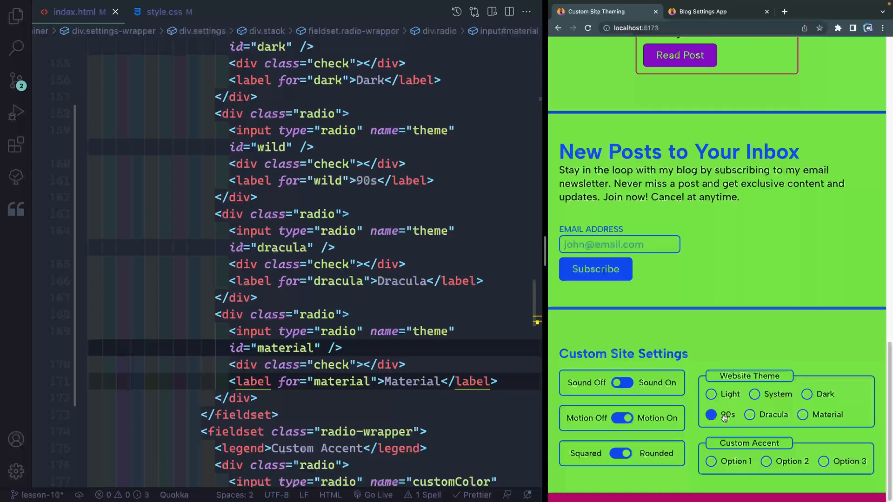
left_click(750, 414)
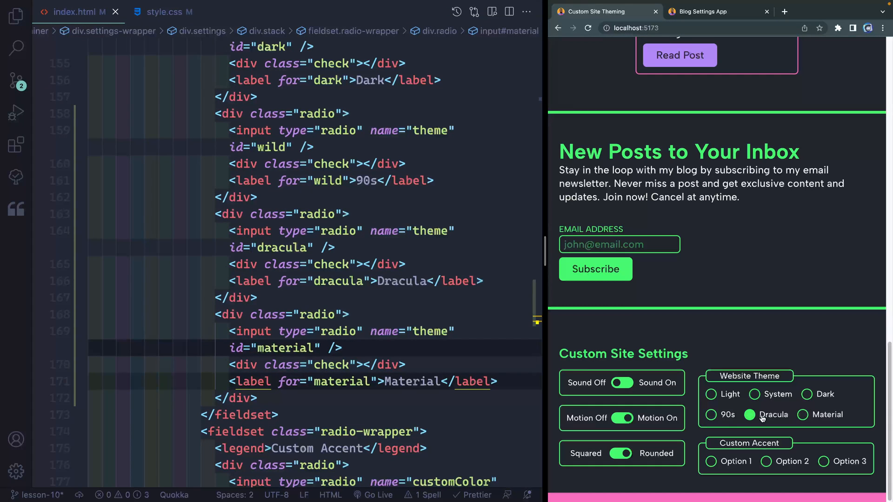
left_click(802, 415)
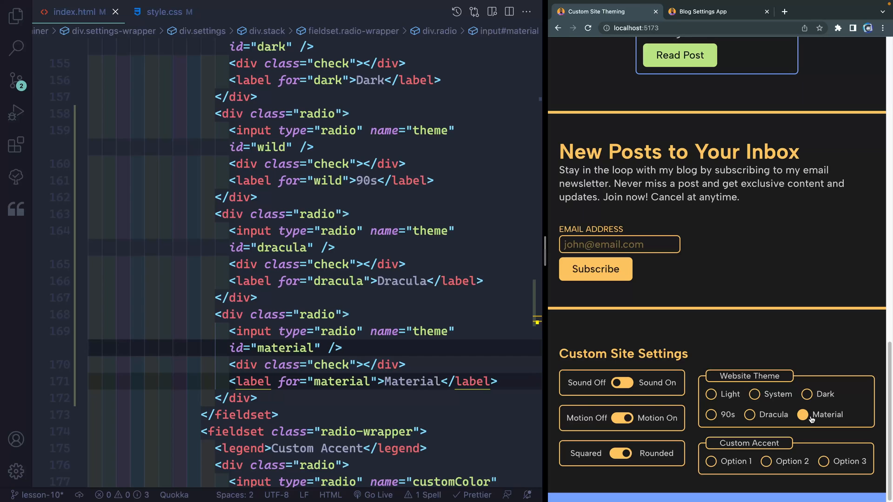
left_click(749, 414)
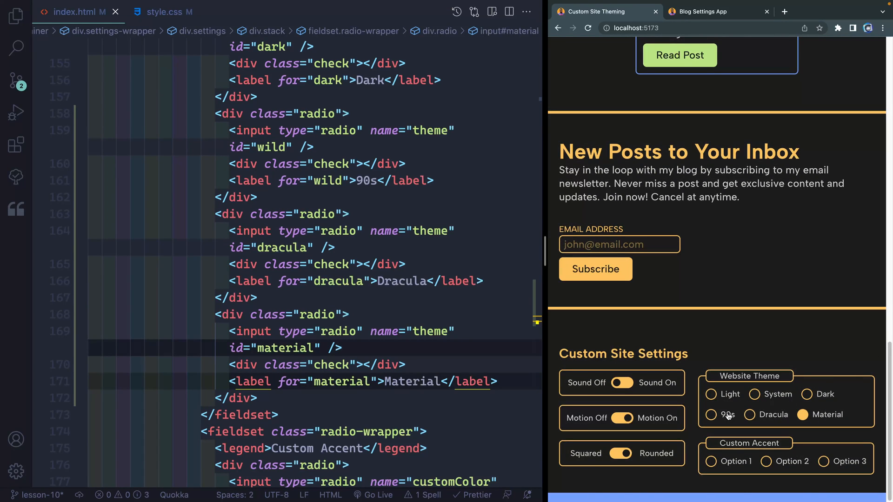
left_click(710, 414)
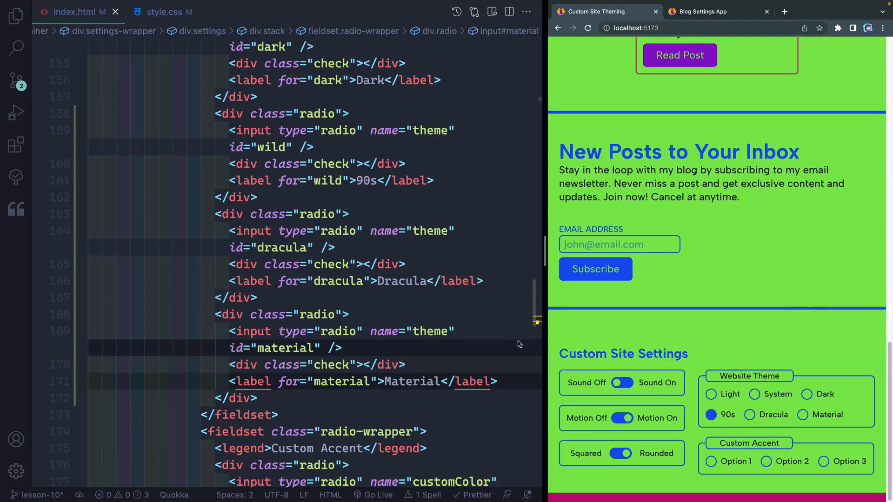
left_click(162, 12)
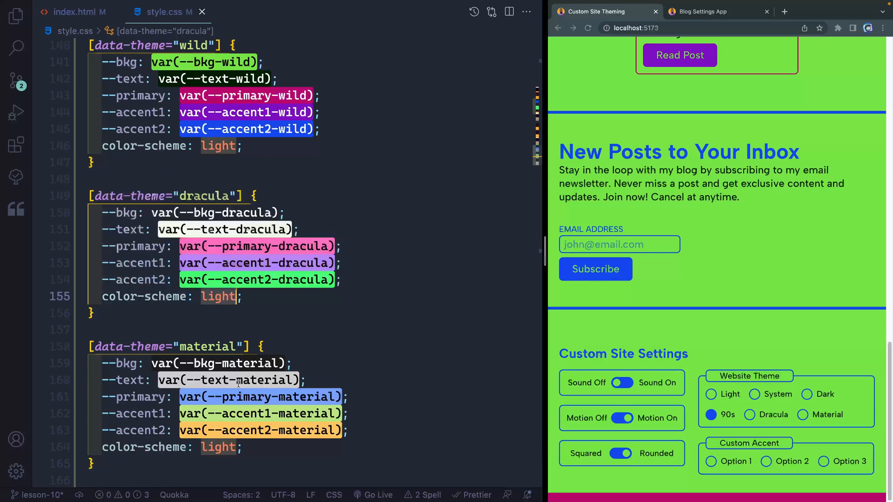
Step: Set color-scheme: dark in the dracula and material rules and check both themes on the page
type("dark")
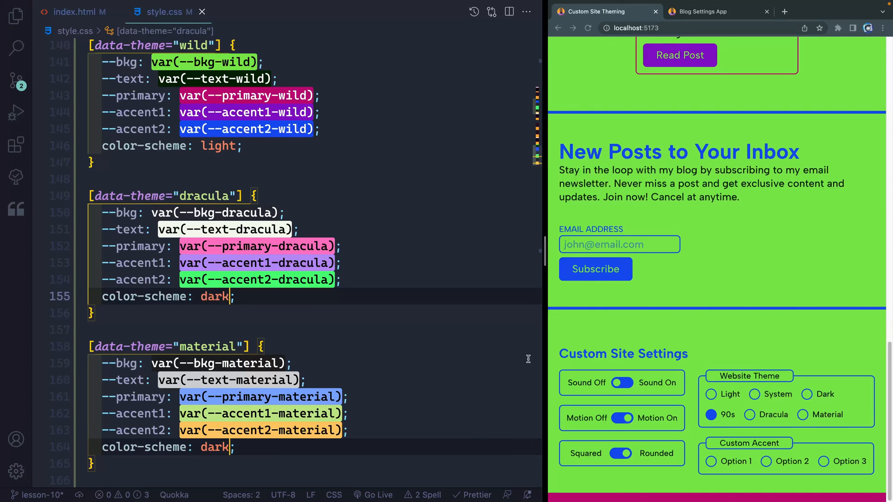
left_click(754, 415)
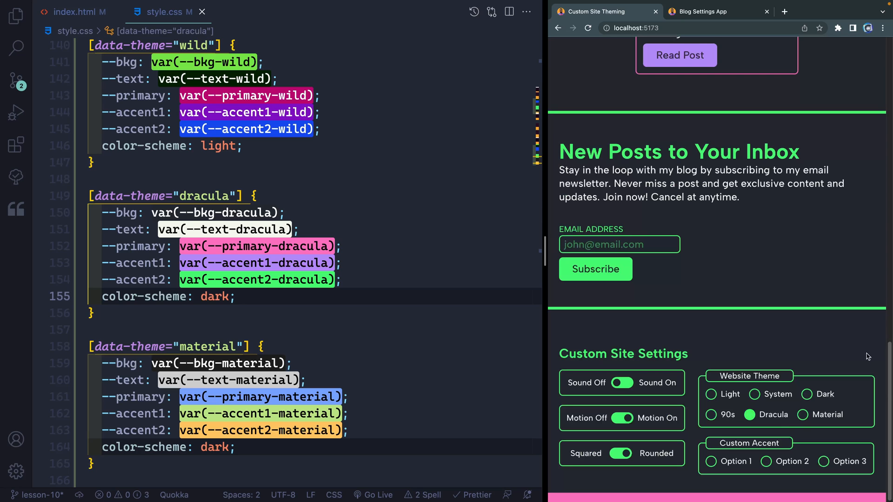
left_click(802, 415)
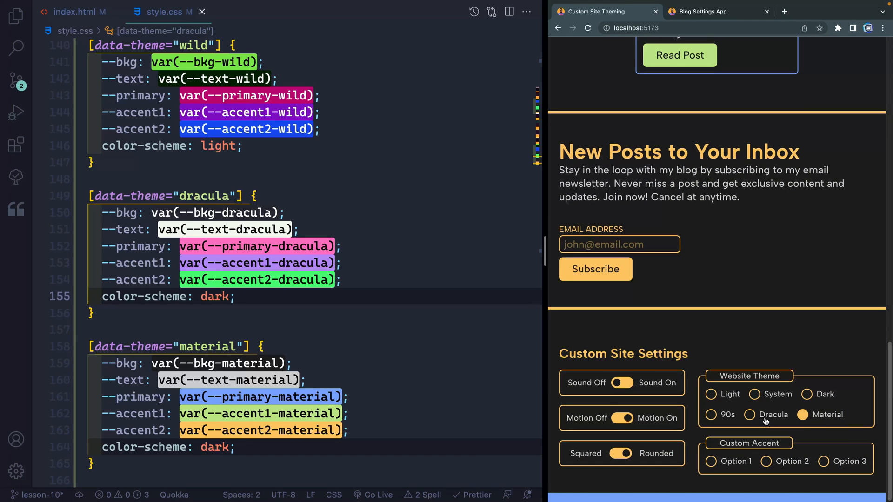
scroll("up", 3)
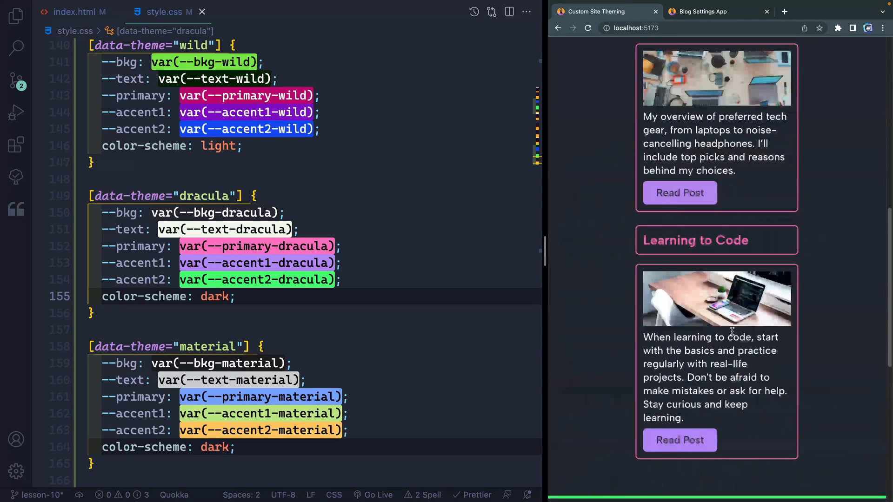
scroll("up", 3)
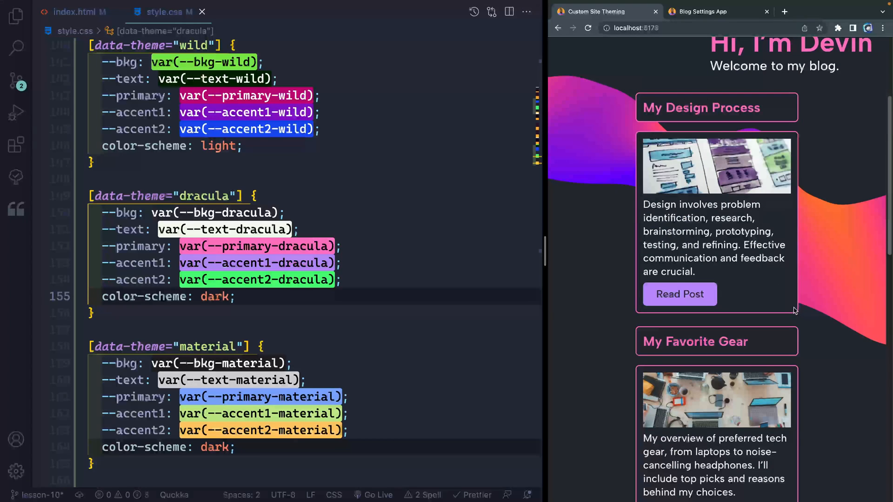
scroll("up", 3)
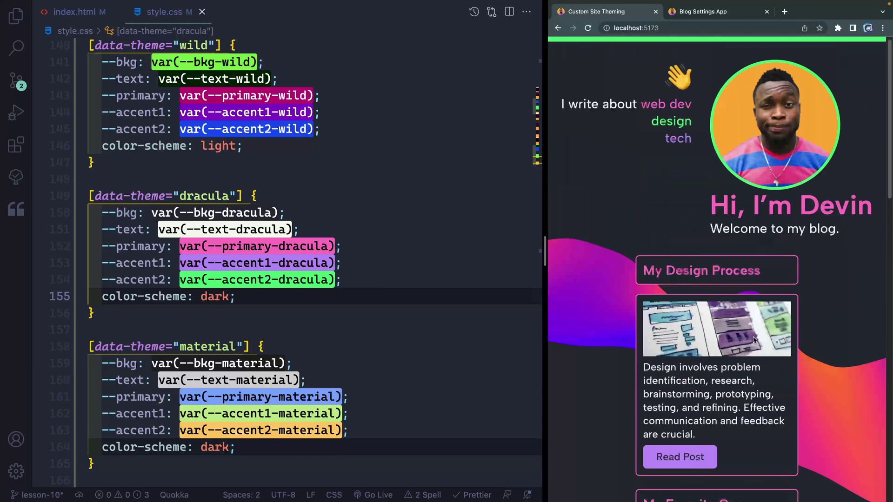
scroll("down", 3)
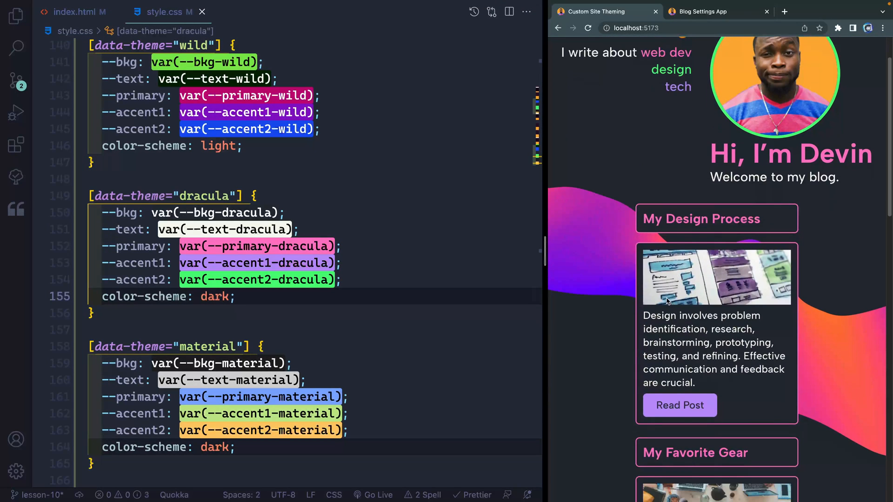
scroll("down", 3)
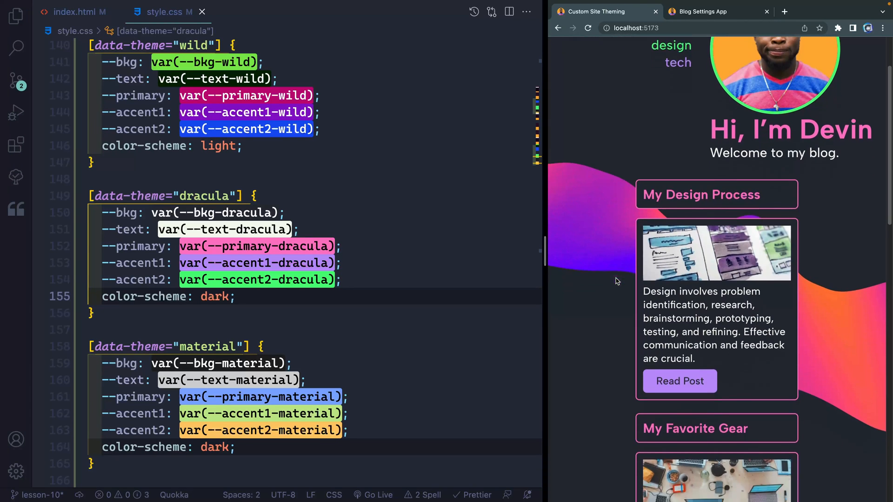
scroll("down", 3)
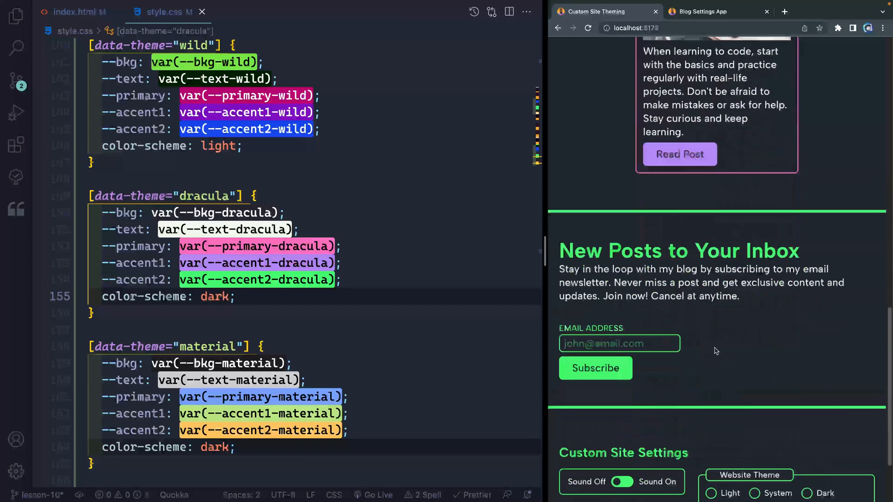
scroll("up", 3)
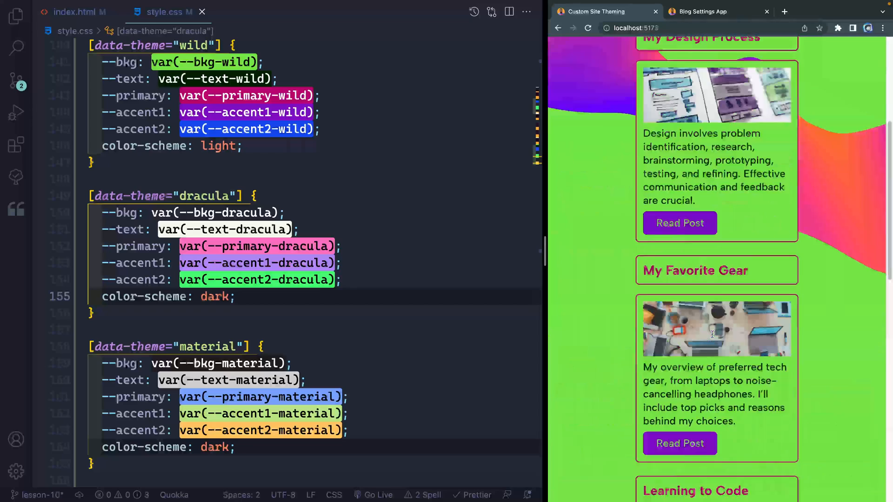
scroll("down", 3)
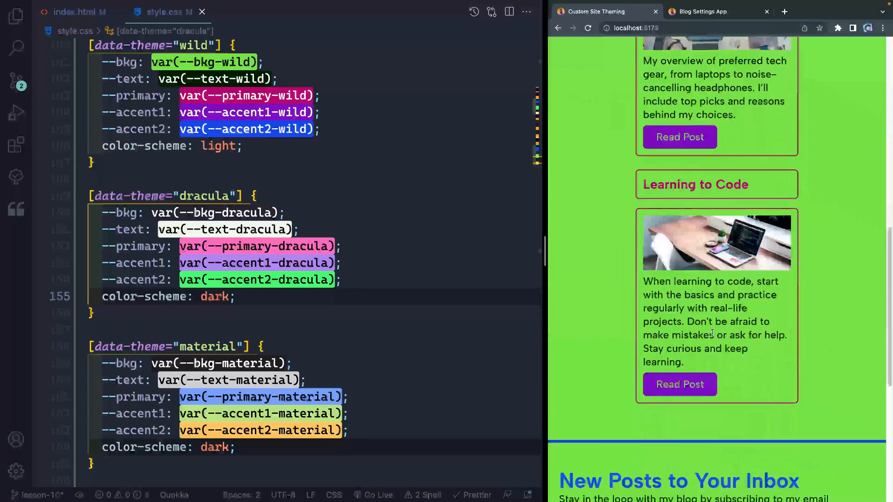
scroll("down", 3)
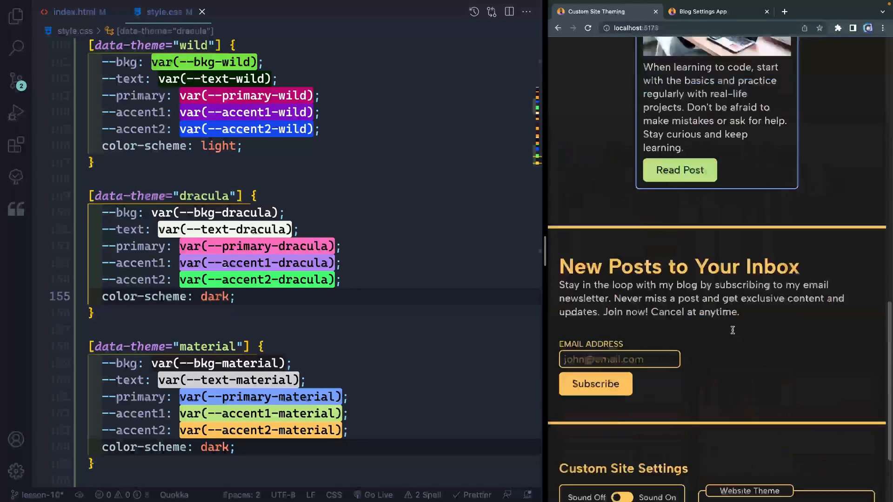
scroll("up", 3)
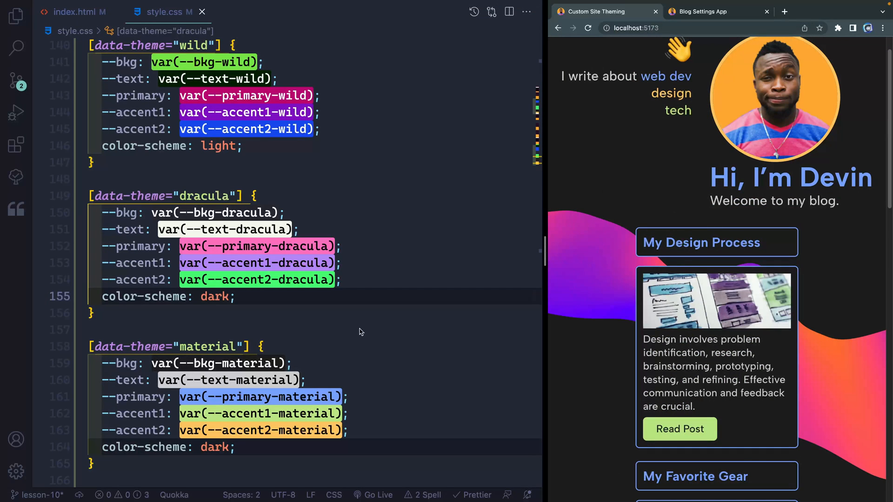
mouse_move(566, 374)
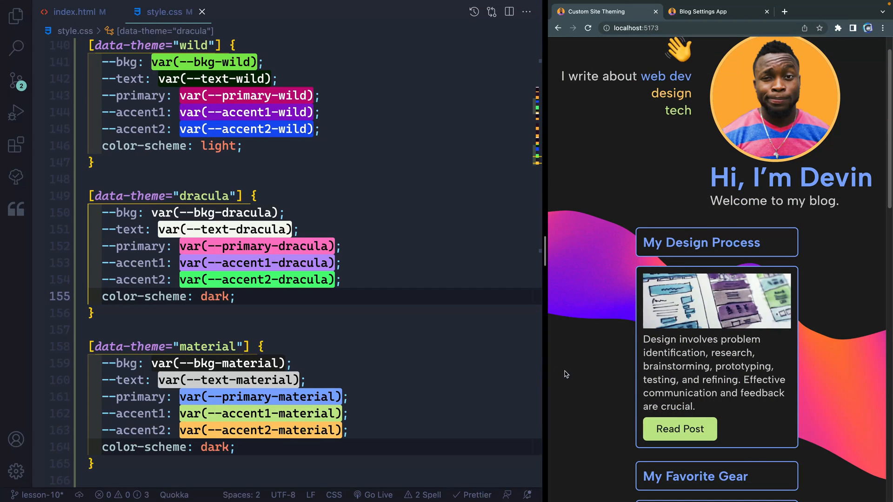
scroll("down", 3)
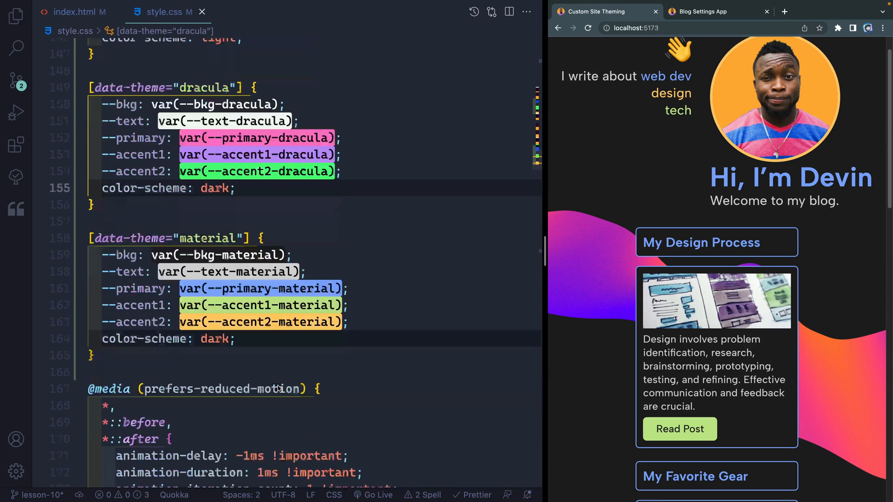
Step: Start a [data-theme="wild"] .wave rule below the material block, checking the wave's class in index.html
left_click(217, 353)
type("[data-the")
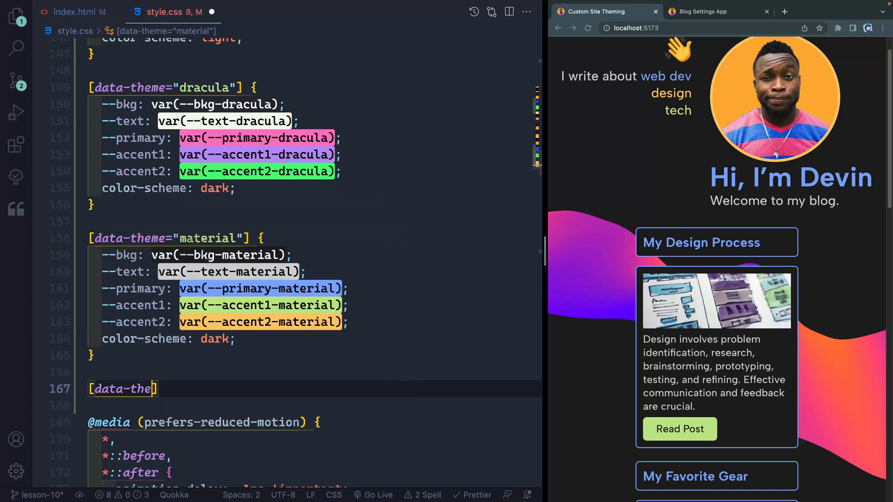
type("=\"wil")
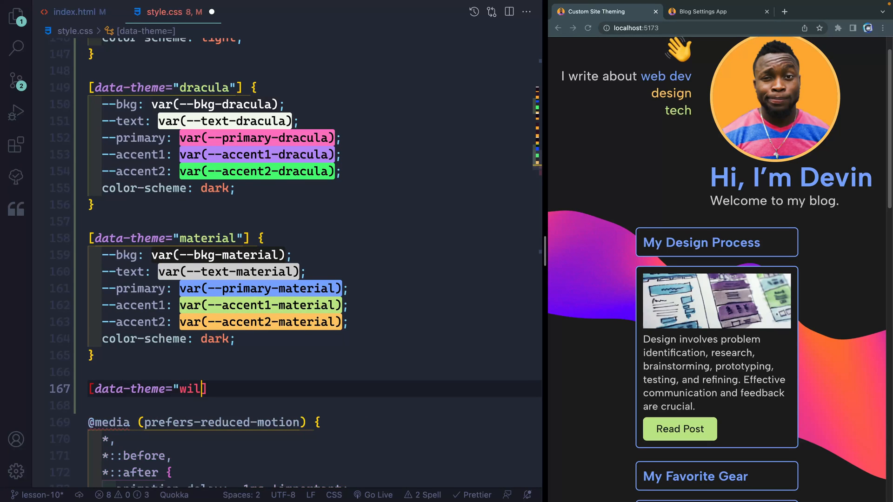
type("d\"] .wave {")
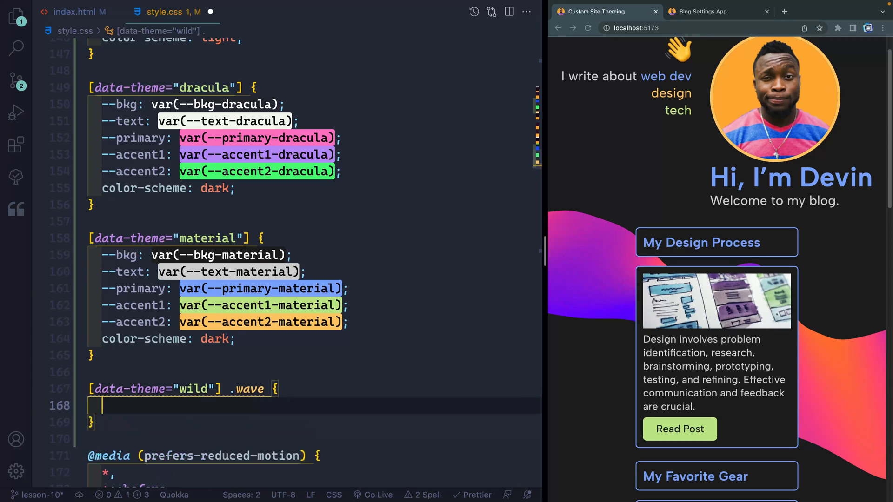
mouse_move(73, 11)
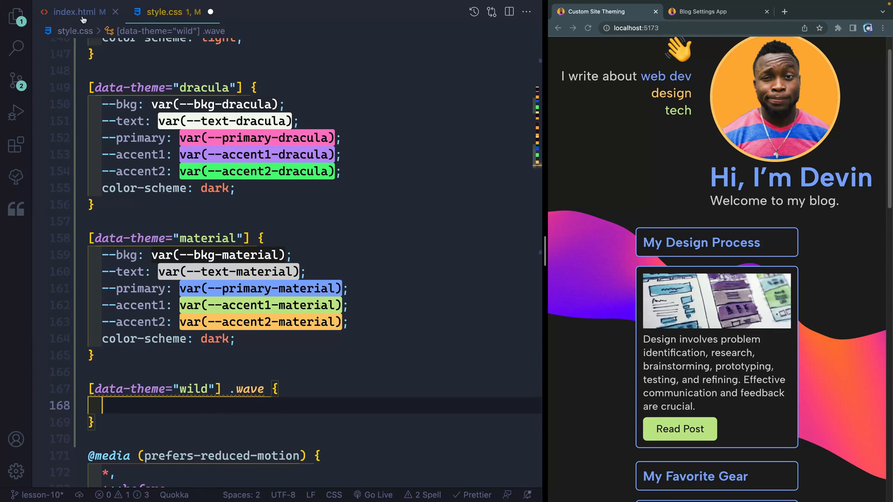
left_click(76, 12)
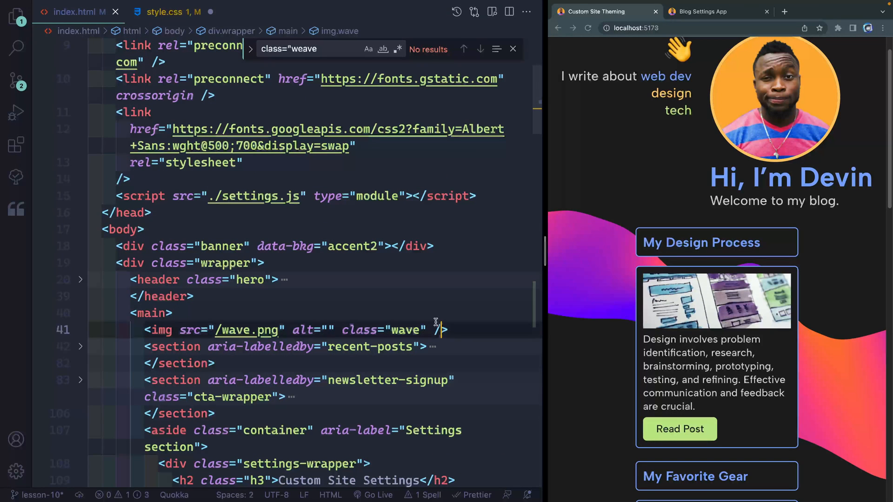
left_click(171, 11)
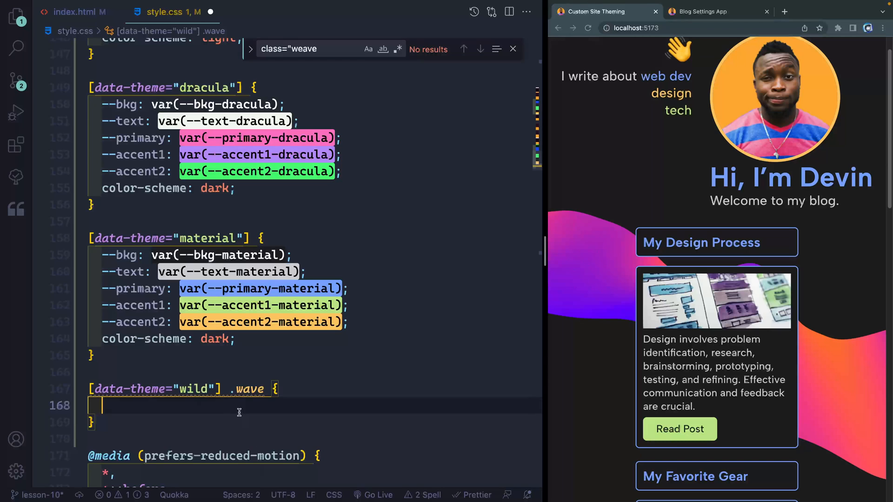
Step: Give the wild .wave rule mix-blend-mode: overlay
scroll("down", 3)
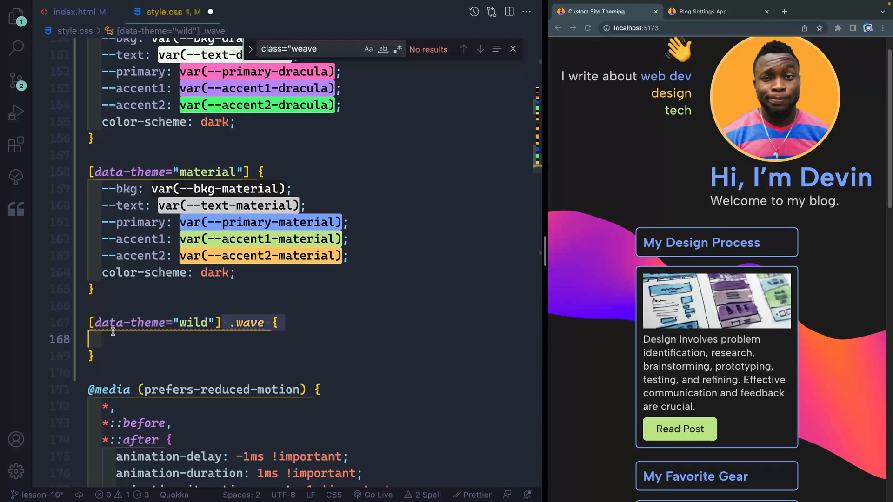
type("m")
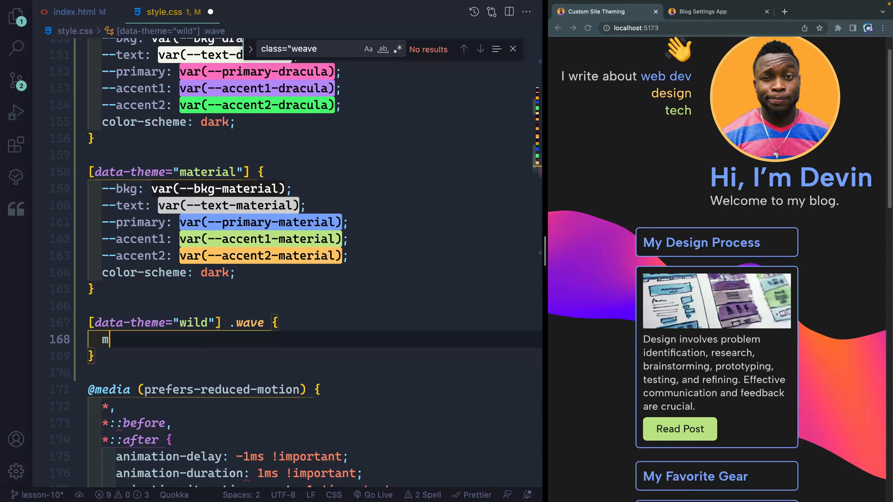
type("ax-blend-mode:")
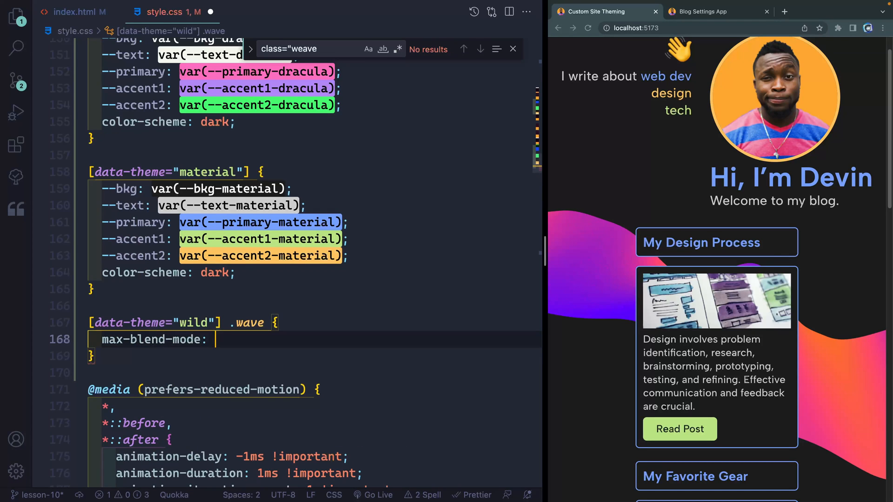
type("overlay;")
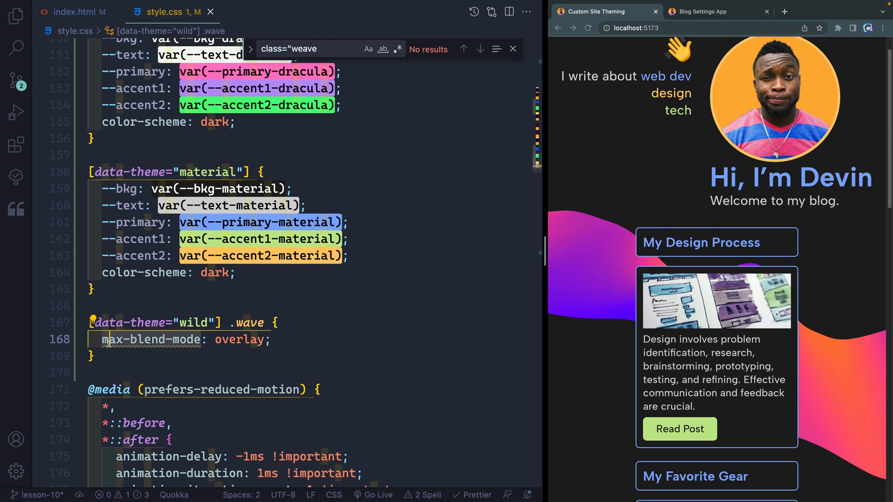
Step: Preview the wave blend, try darken, then revert the value to overlay
scroll("down", 3)
type("i")
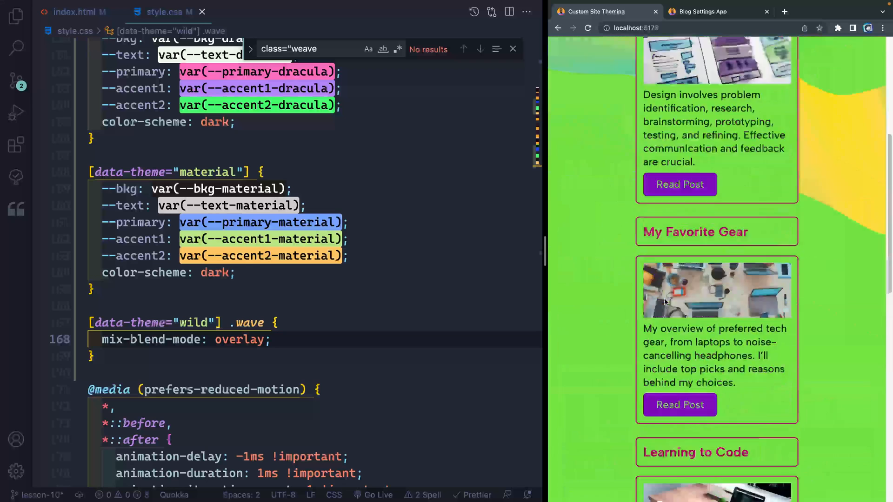
scroll("up", 3)
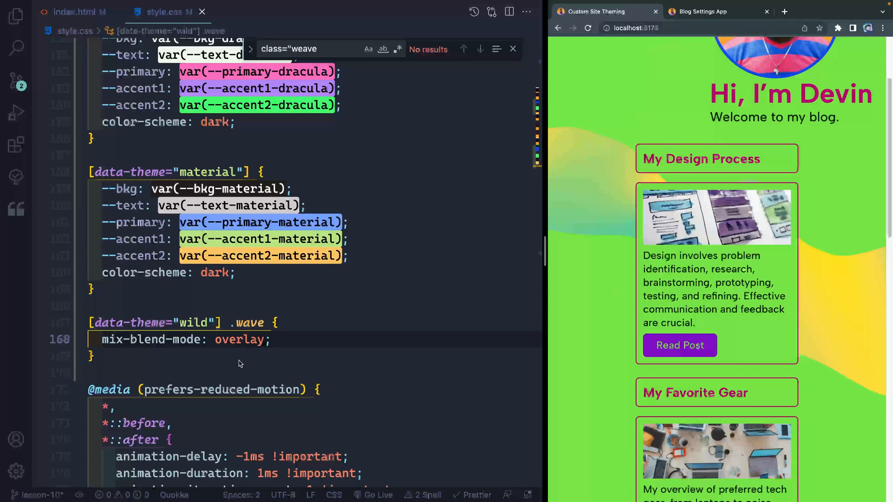
type("darken")
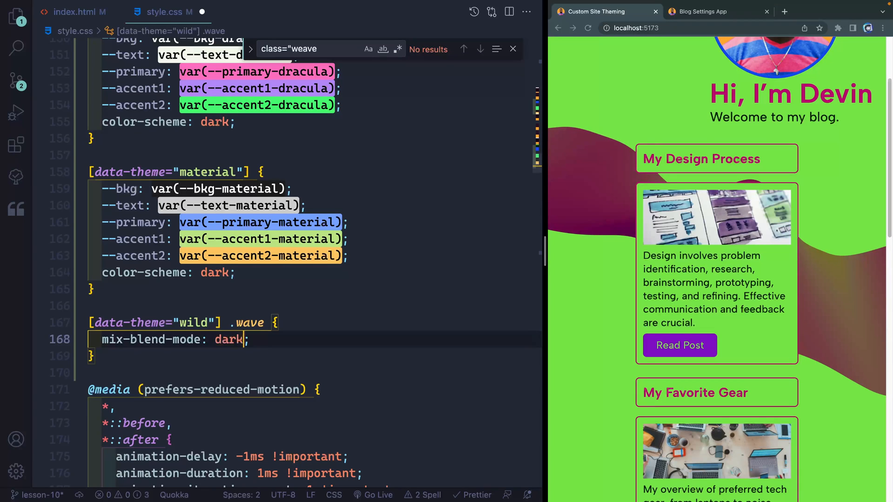
type("overlay")
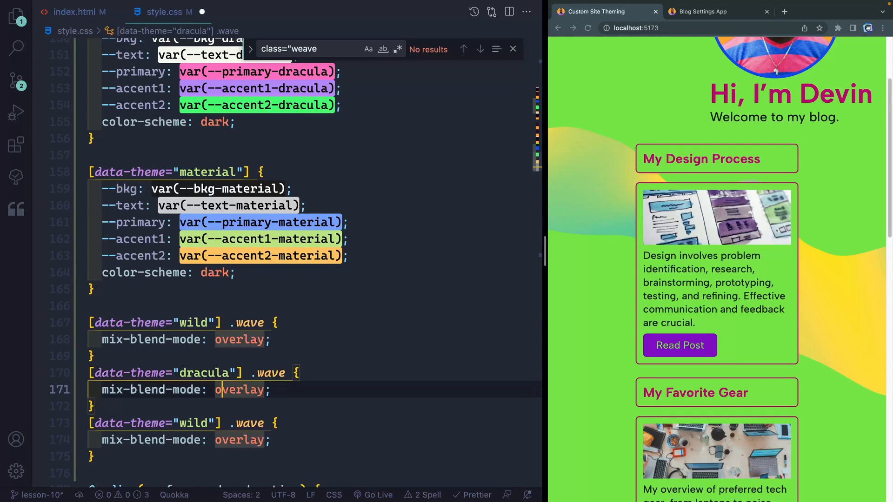
Step: Set the dracula .wave rule's mix-blend-mode to screen
type("screen")
left_click(197, 423)
type("materia")
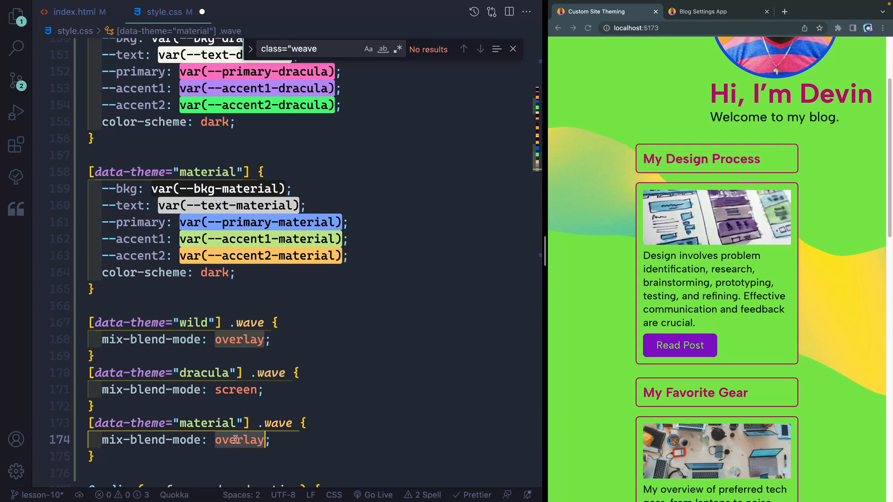
Step: Set the material .wave blend to luminosity and preview the wave on the live page
type("luminosity")
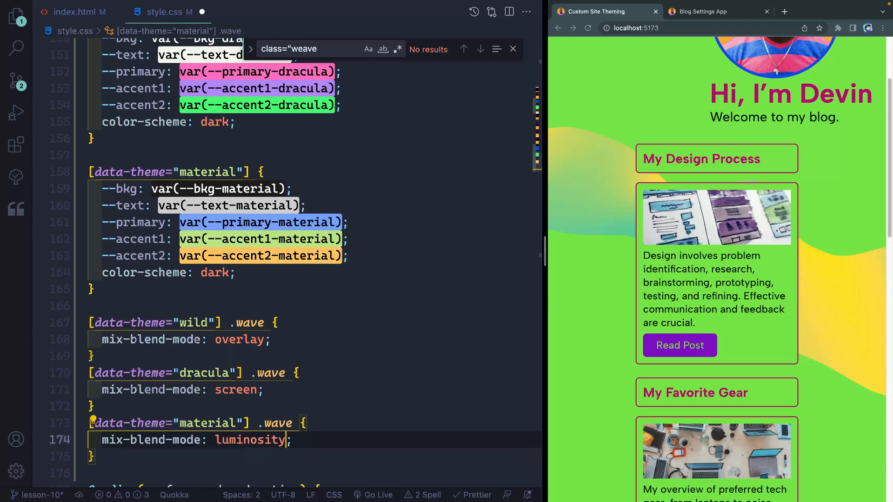
scroll("down", 3)
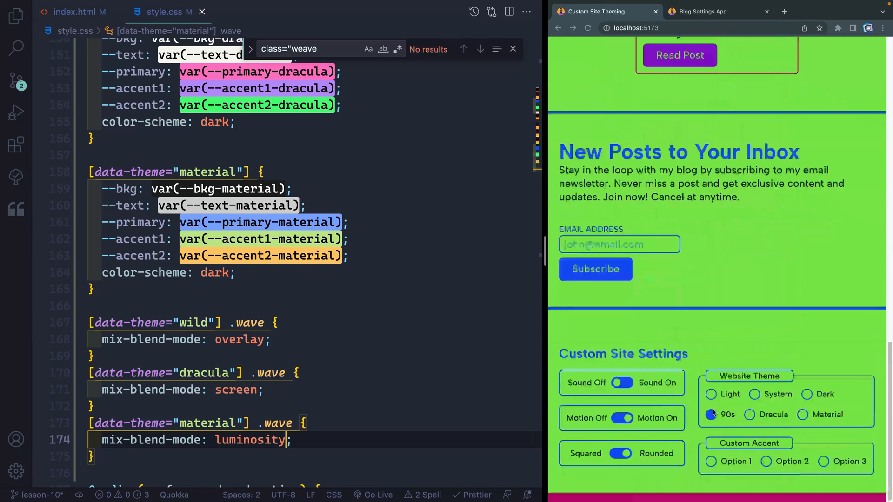
scroll("up", 3)
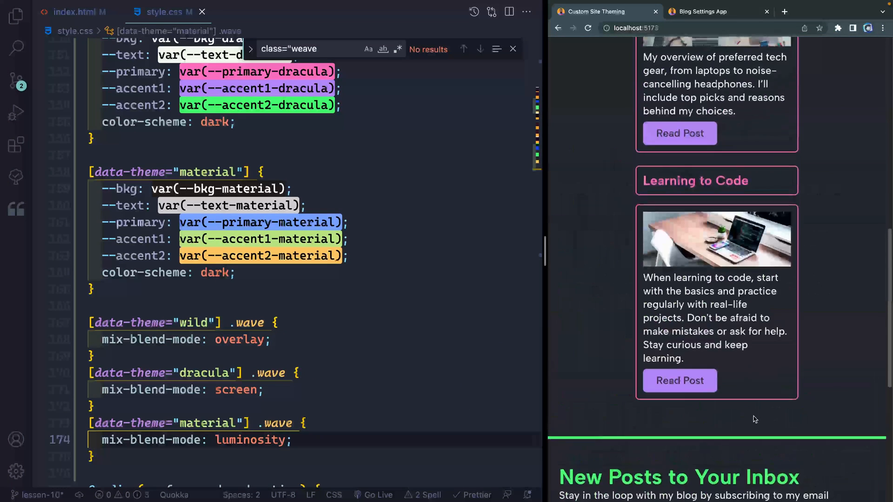
scroll("up", 3)
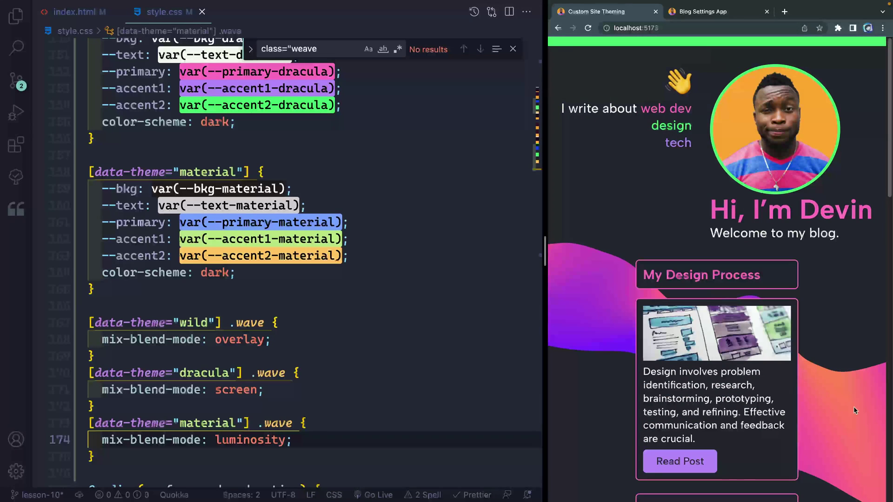
scroll("down", 3)
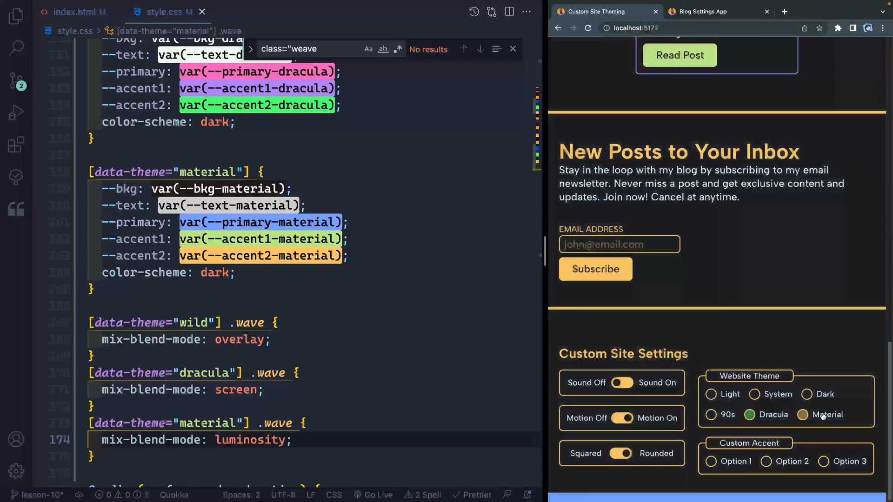
scroll("up", 3)
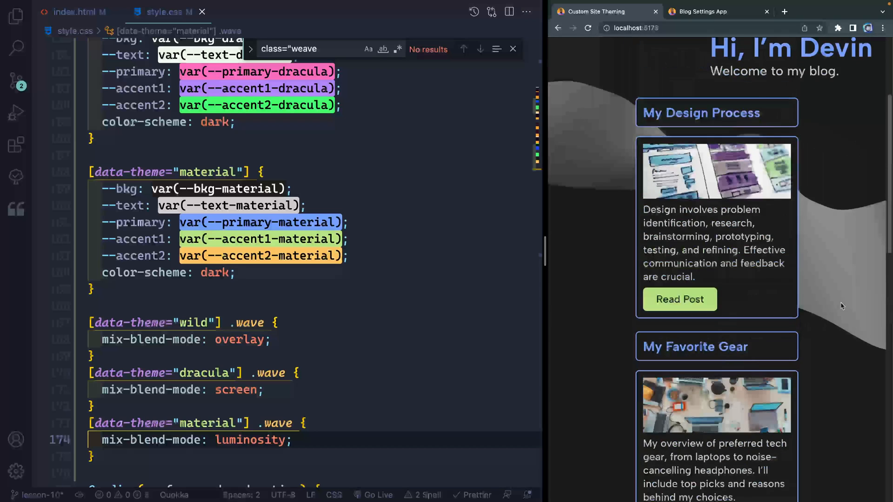
scroll("up", 3)
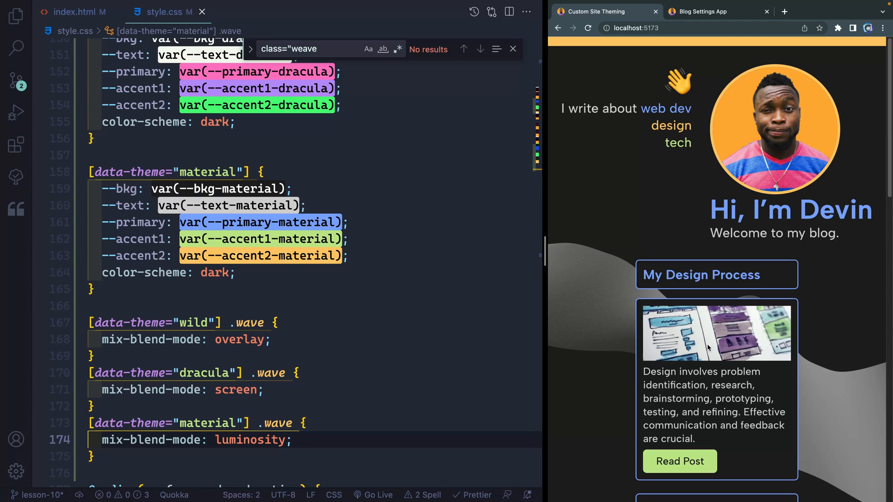
mouse_move(590, 257)
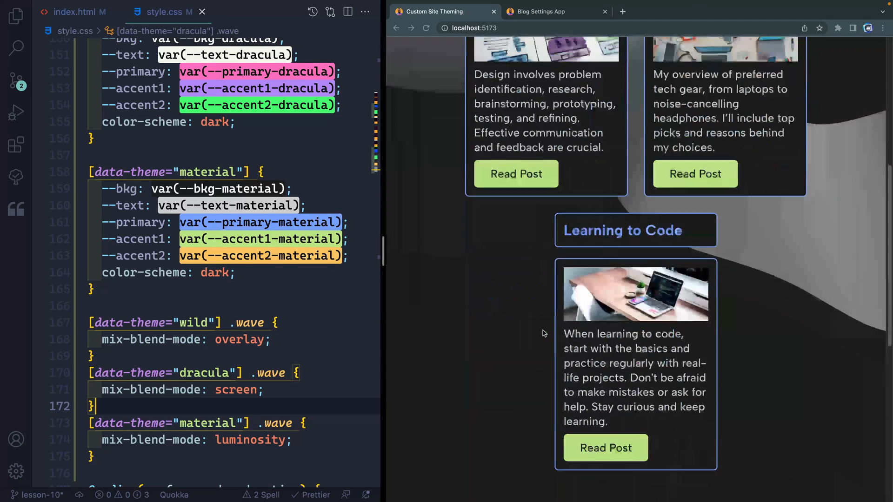
scroll("down", 3)
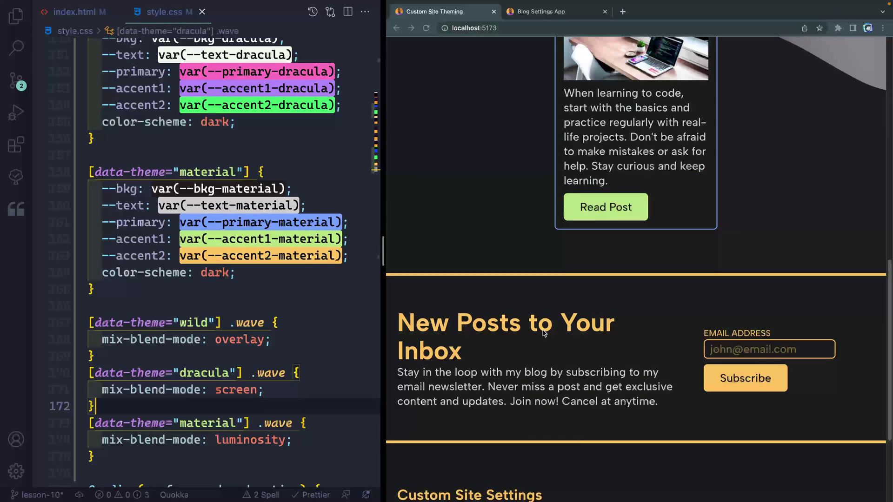
scroll("up", 3)
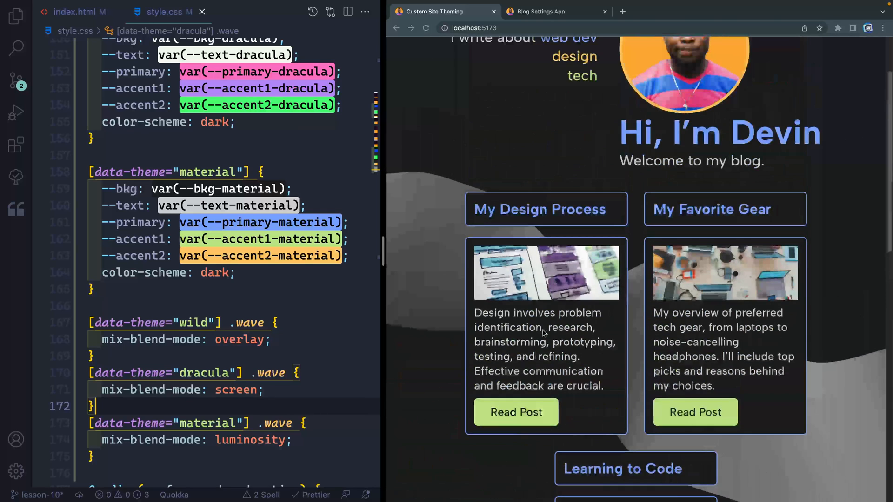
scroll("up", 3)
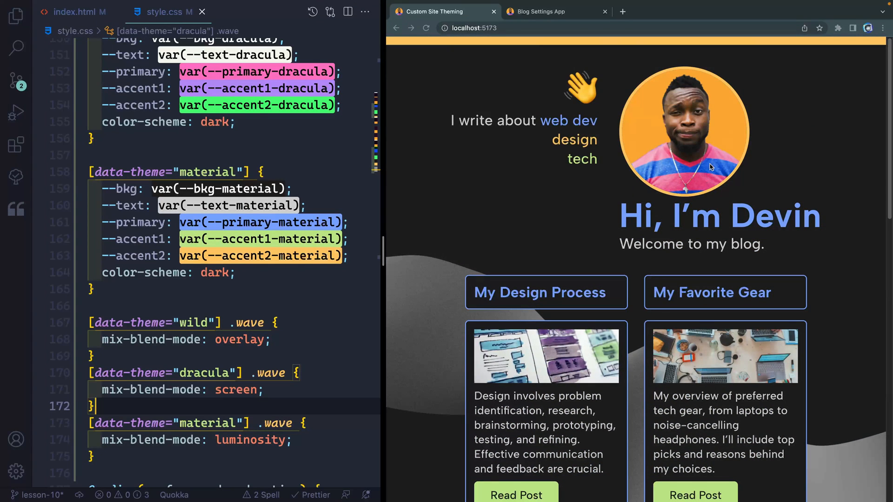
mouse_move(679, 137)
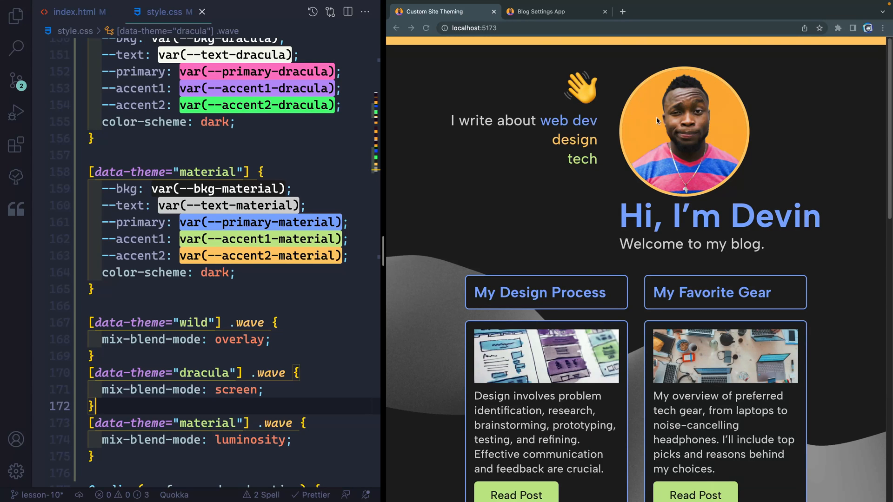
mouse_move(630, 301)
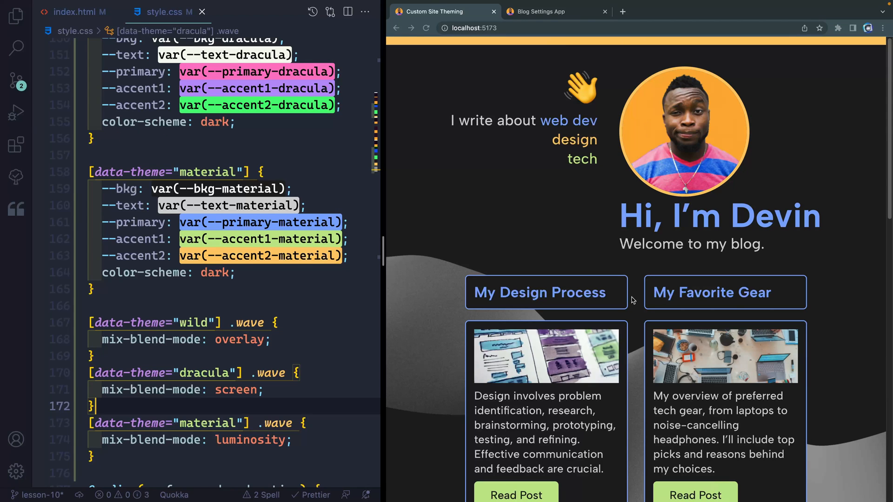
scroll("up", 3)
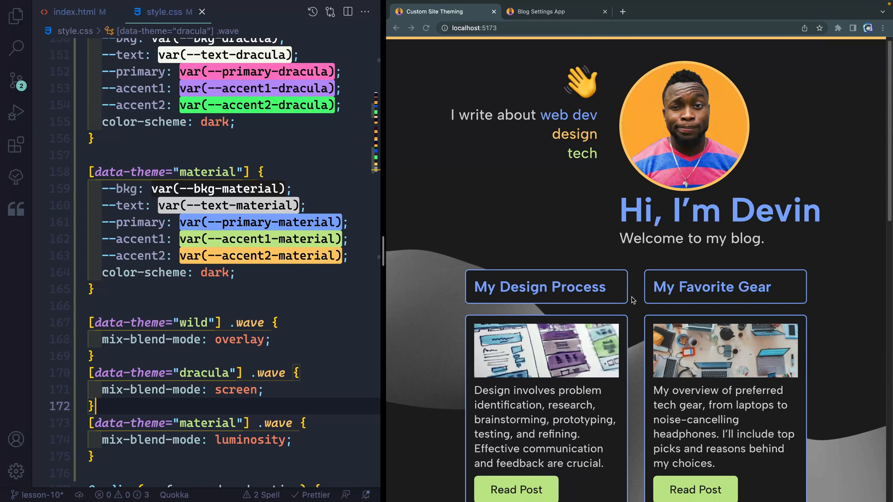
scroll("down", 3)
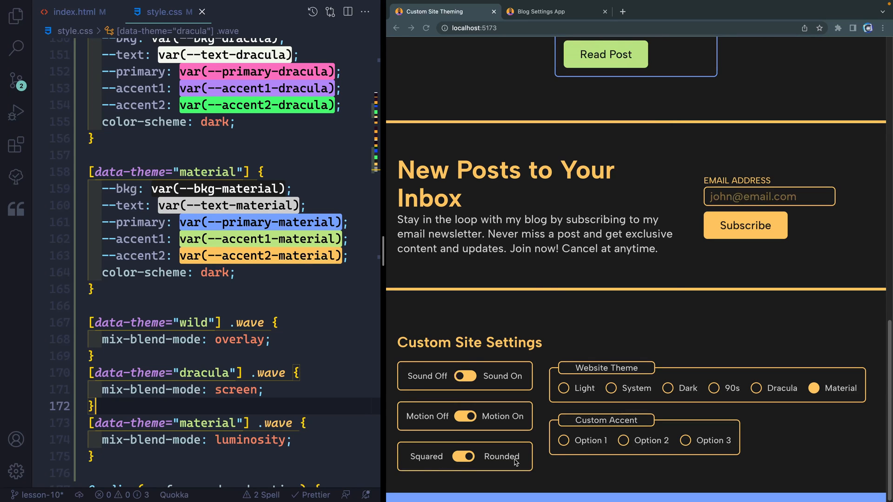
mouse_move(596, 483)
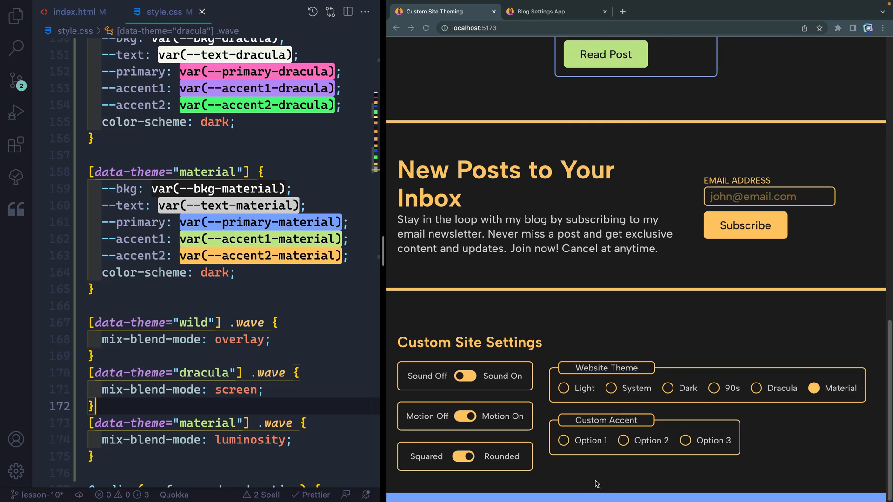
mouse_move(676, 189)
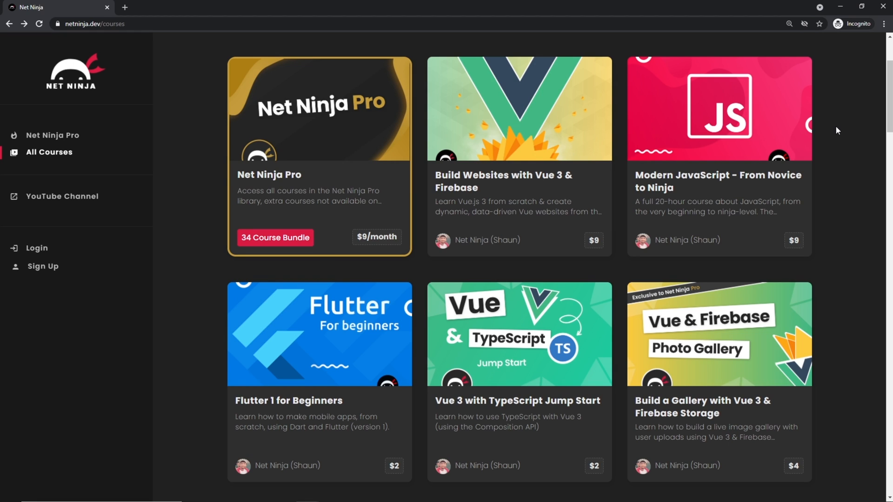
mouse_move(449, 44)
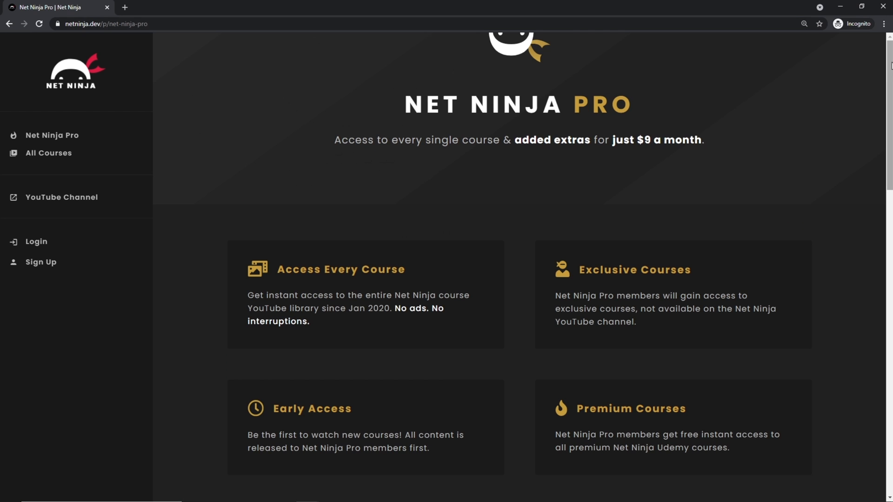
scroll("down", 3)
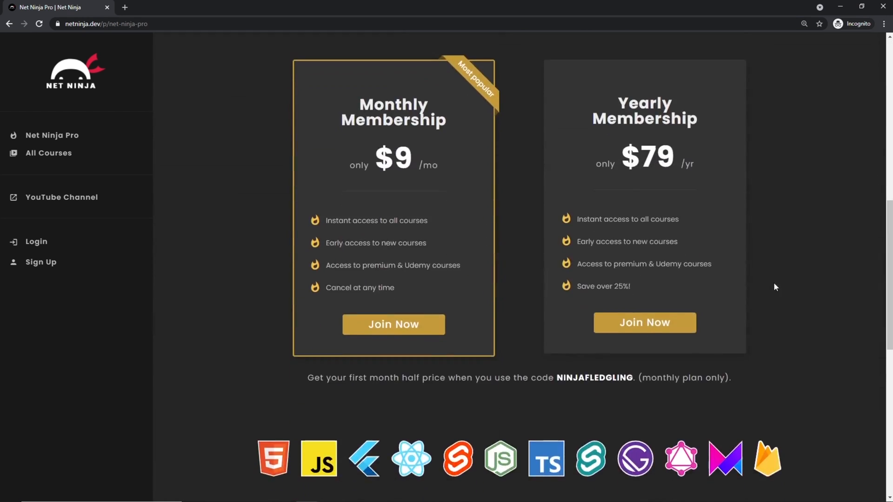
double_click(595, 378)
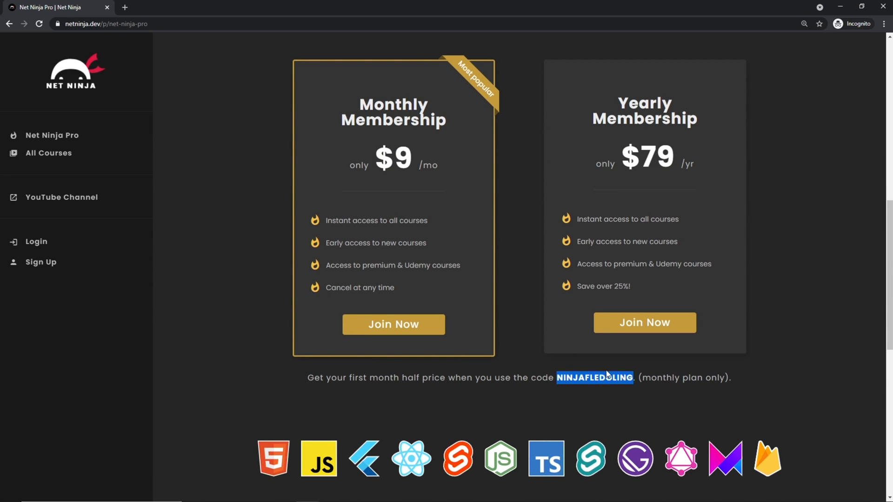
scroll("down", 3)
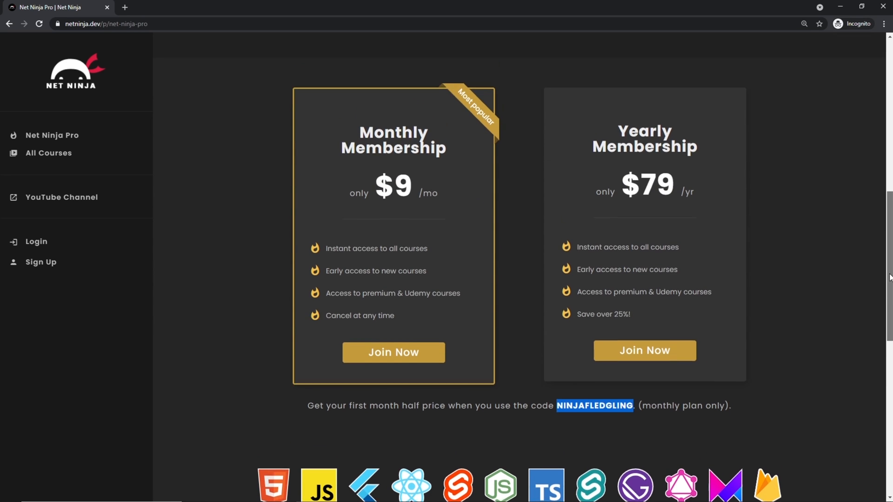
scroll("up", 3)
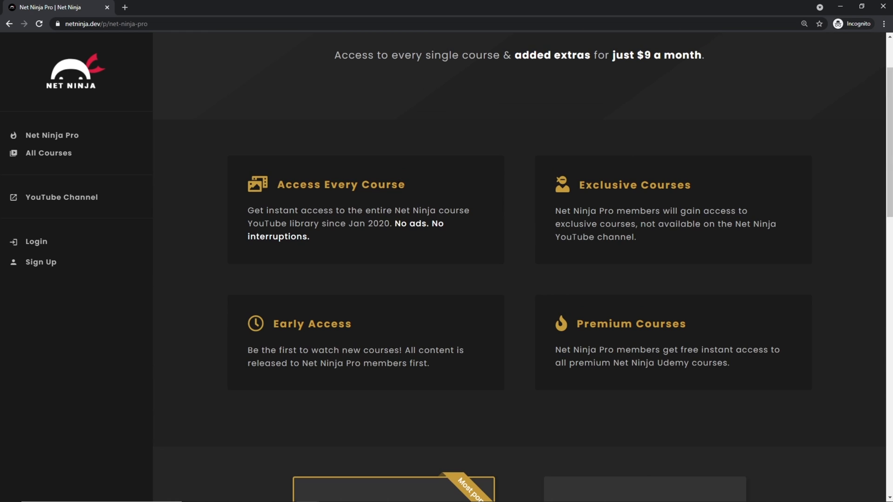
double_click(340, 185)
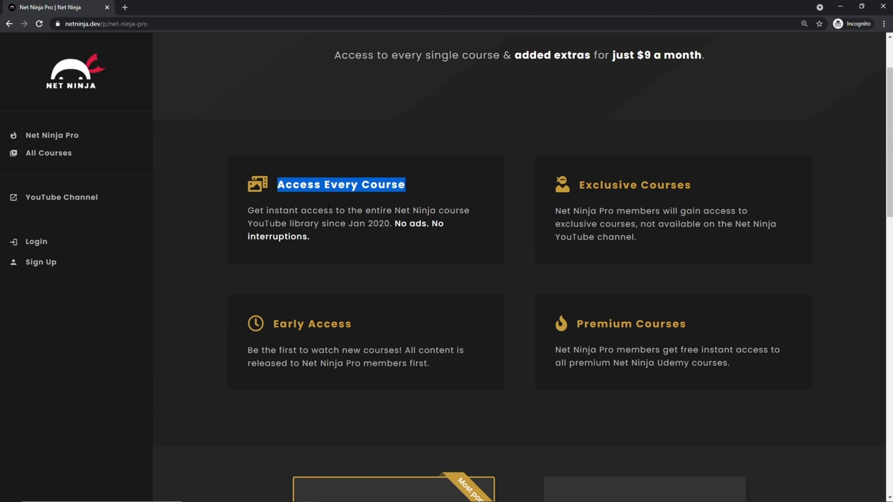
mouse_move(679, 203)
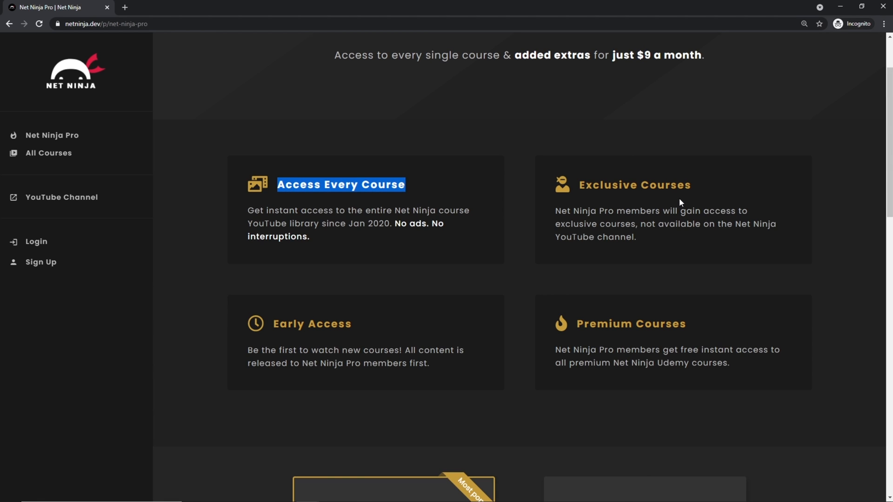
double_click(634, 184)
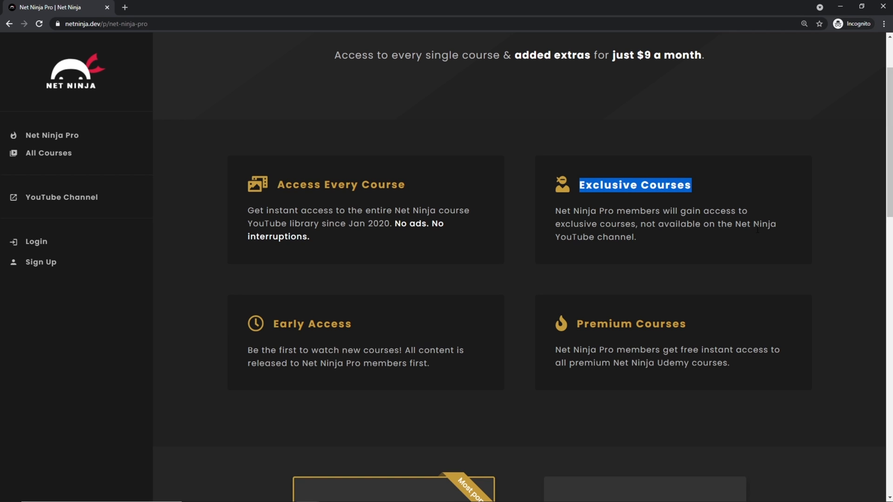
double_click(630, 323)
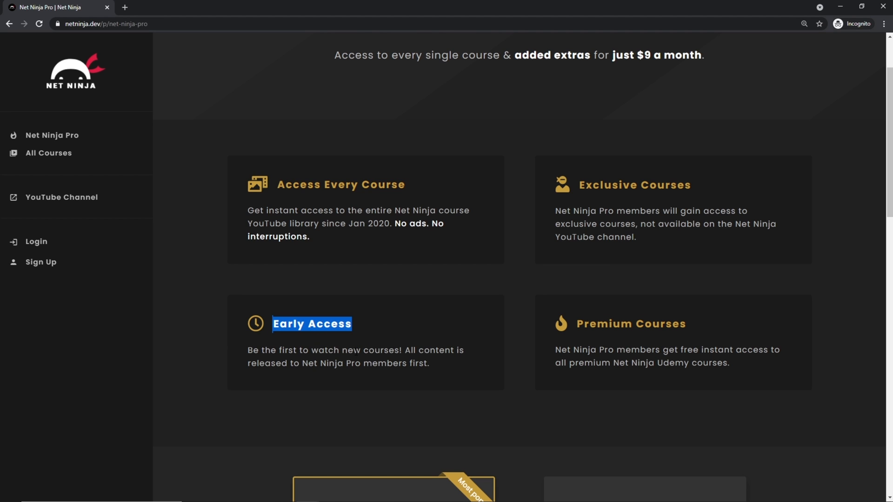
scroll("down", 3)
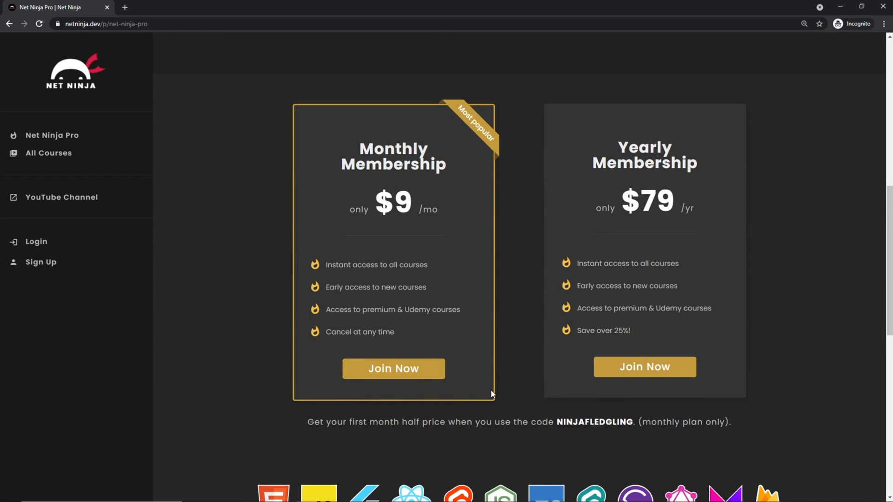
mouse_move(506, 390)
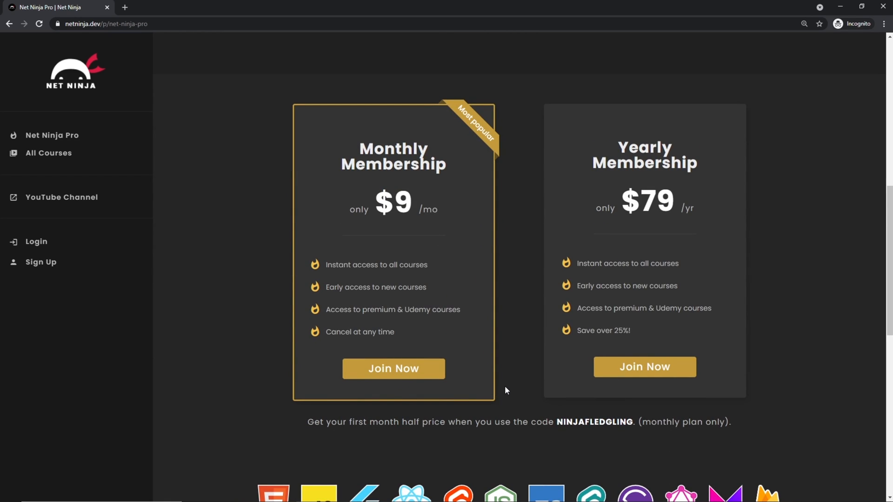